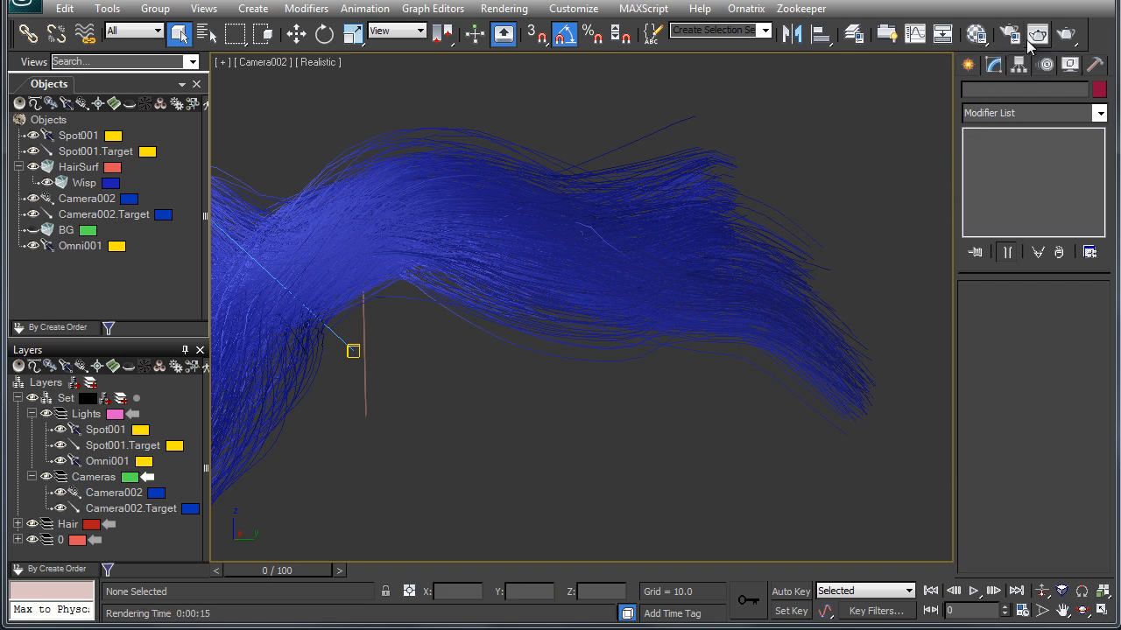
- Switch the production renderer to V-Ray Adv 2.20.01 and lock the Material Editor to it
{"action": "left_click", "coordinate": [1008, 36]}
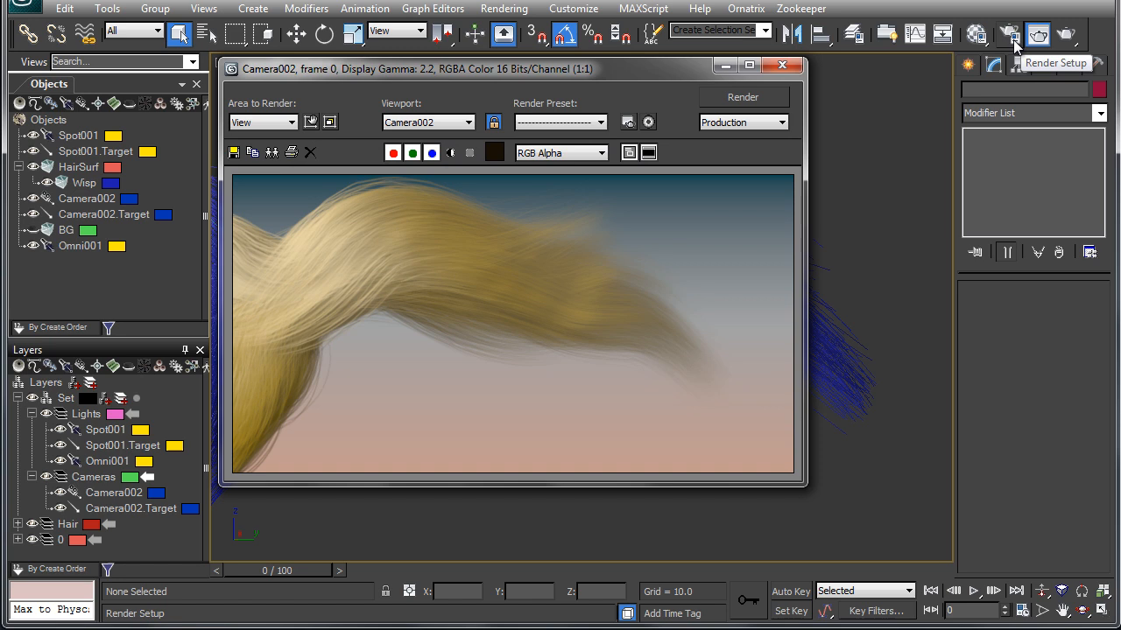
{"action": "left_click", "coordinate": [1008, 36]}
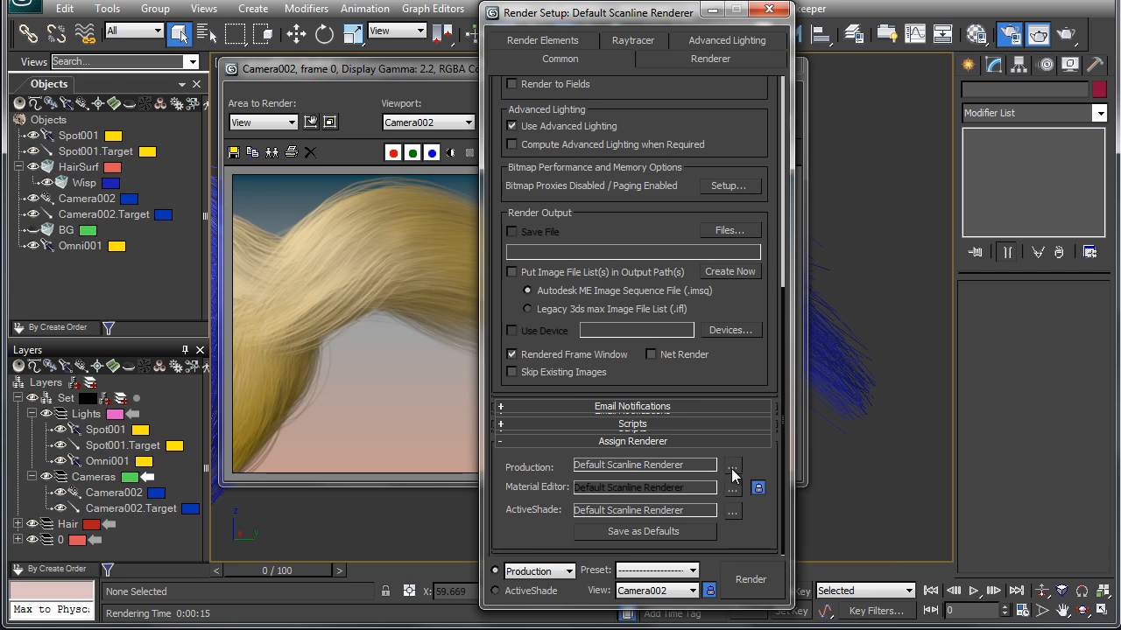
{"action": "left_click", "coordinate": [732, 465]}
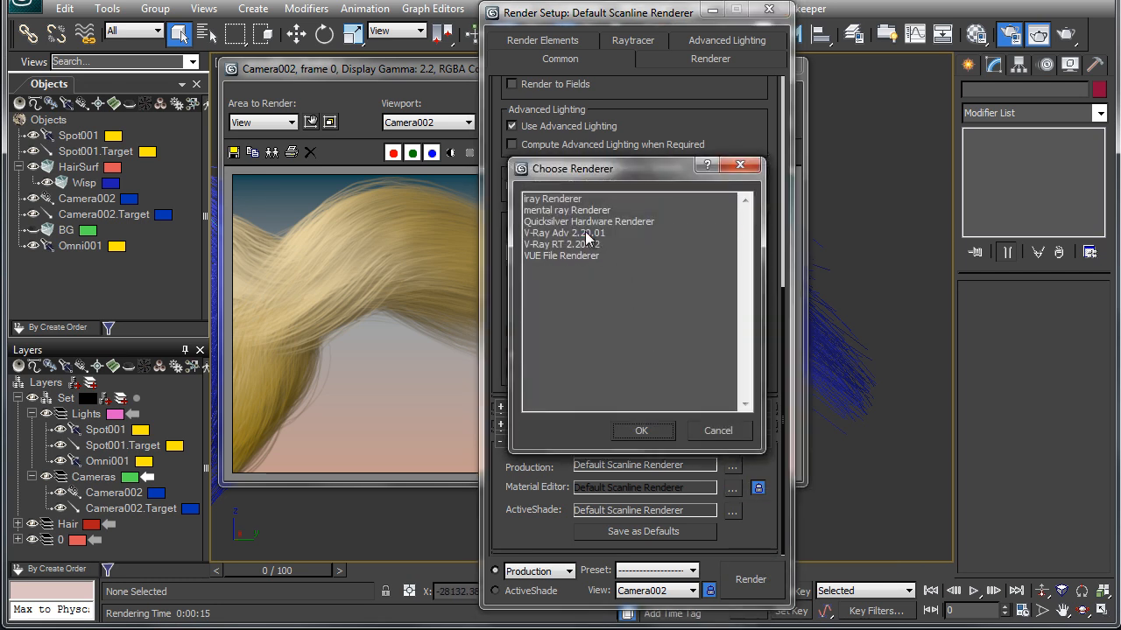
{"action": "left_click", "coordinate": [642, 431]}
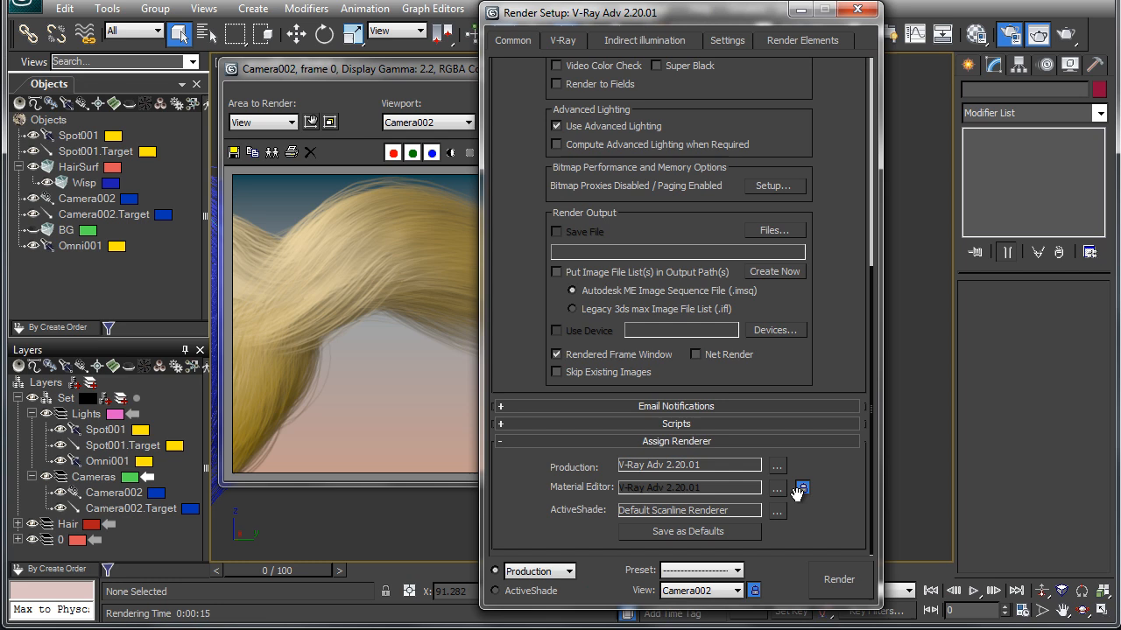
{"action": "left_click", "coordinate": [838, 580]}
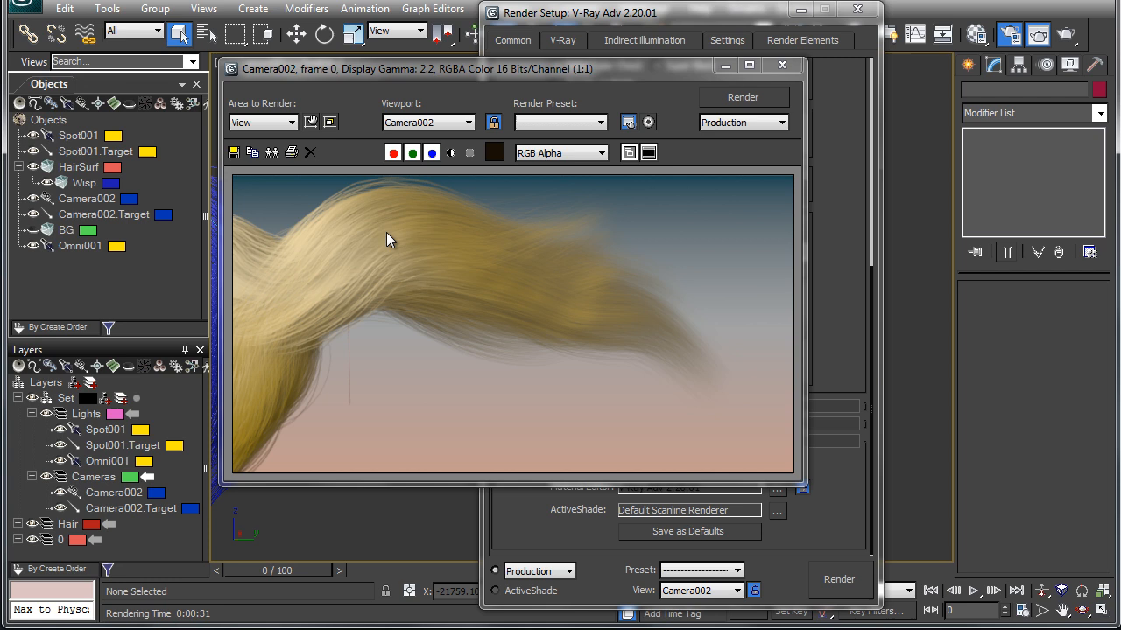
{"action": "mouse_move", "coordinate": [753, 90]}
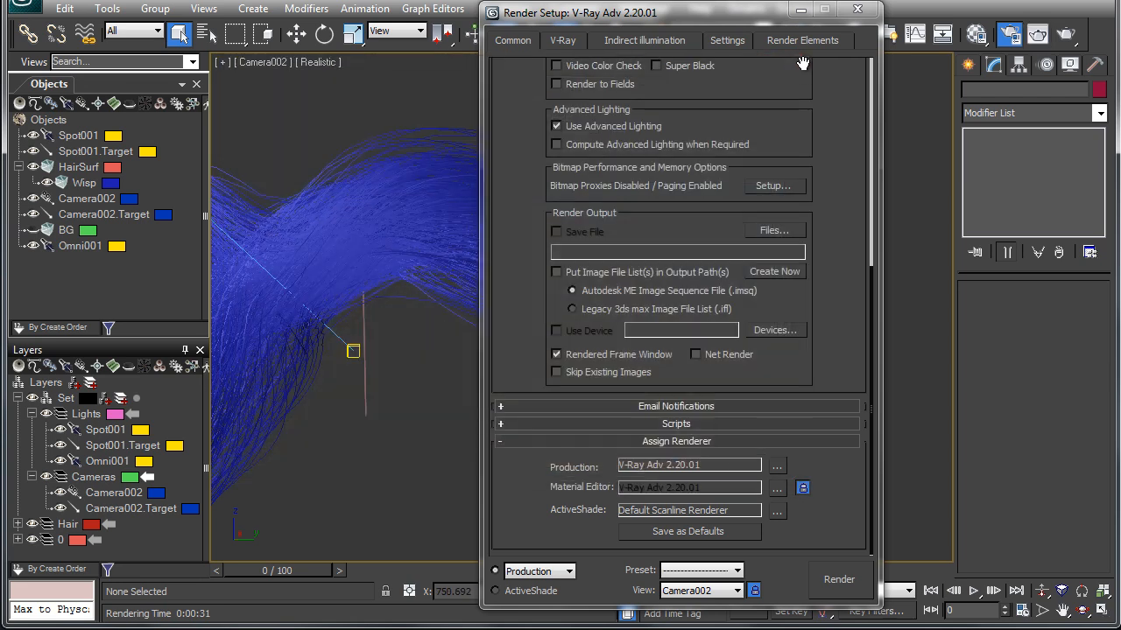
{"action": "mouse_move", "coordinate": [33, 172]}
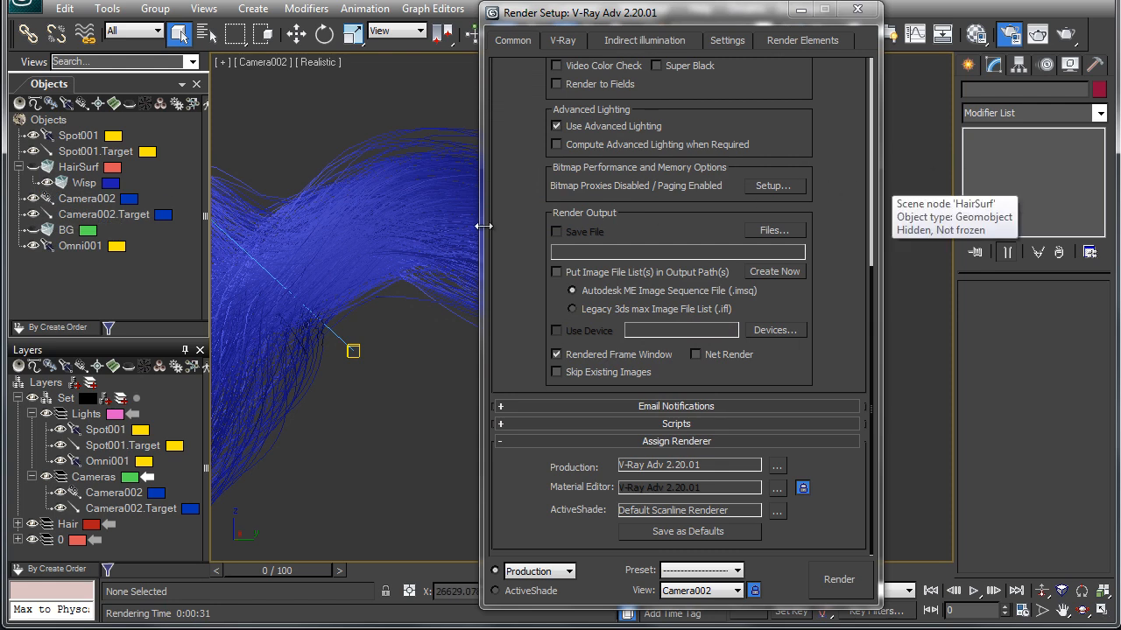
- Select Wisp and apply VRayOrnatrixMod from the Modifier List
{"action": "left_click", "coordinate": [85, 182]}
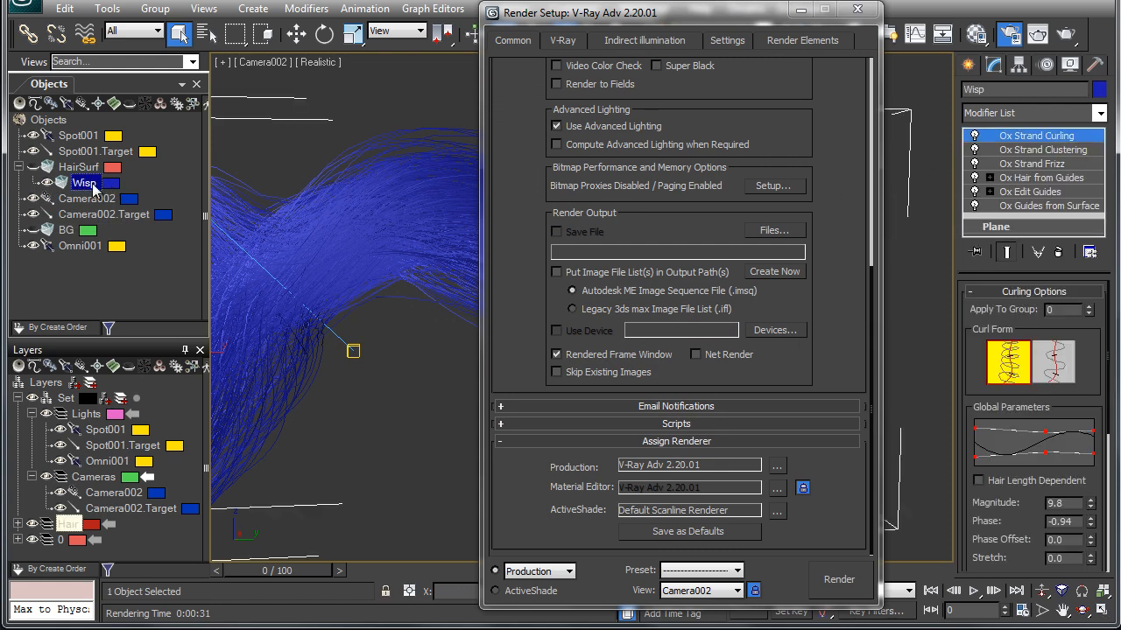
{"action": "mouse_move", "coordinate": [85, 182]}
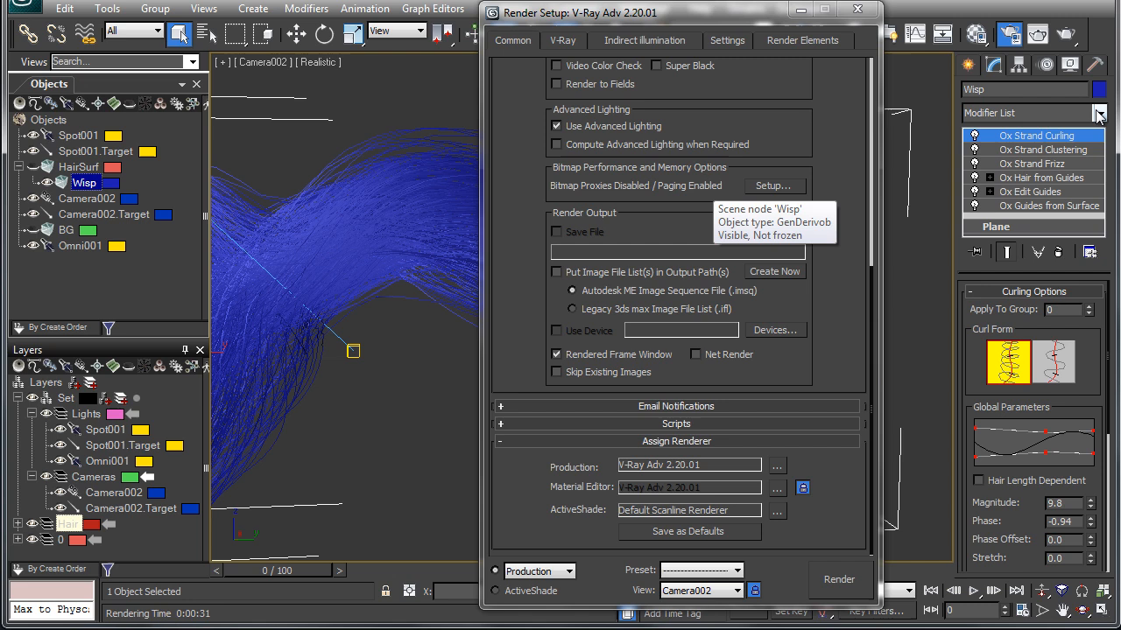
{"action": "left_click", "coordinate": [1098, 112]}
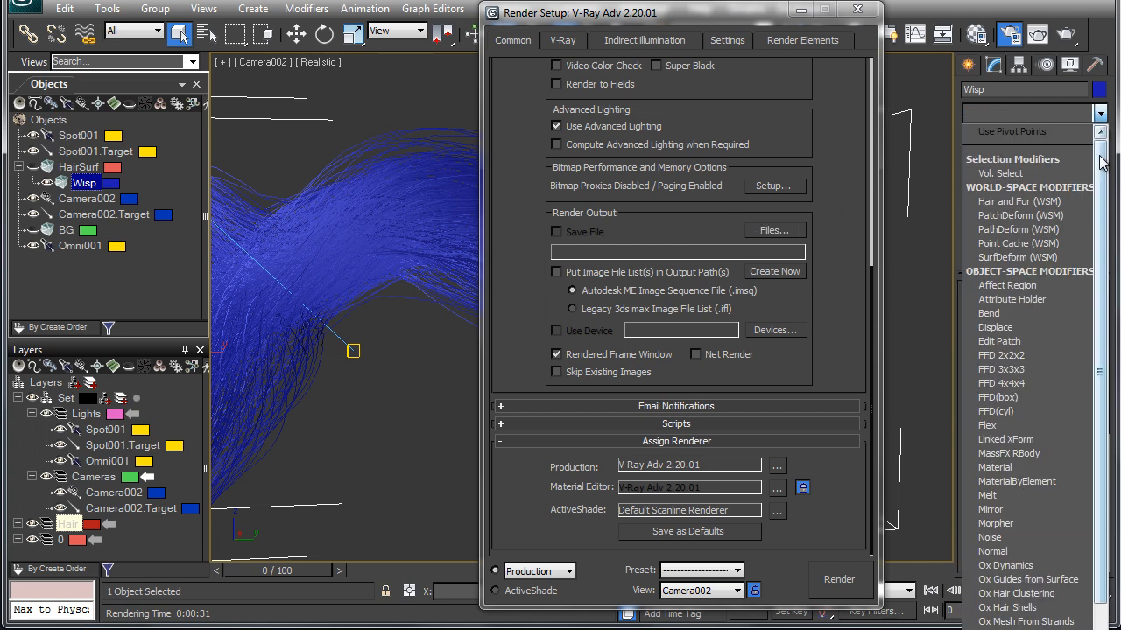
{"action": "scroll", "scroll_direction": "down", "scroll_amount": 3}
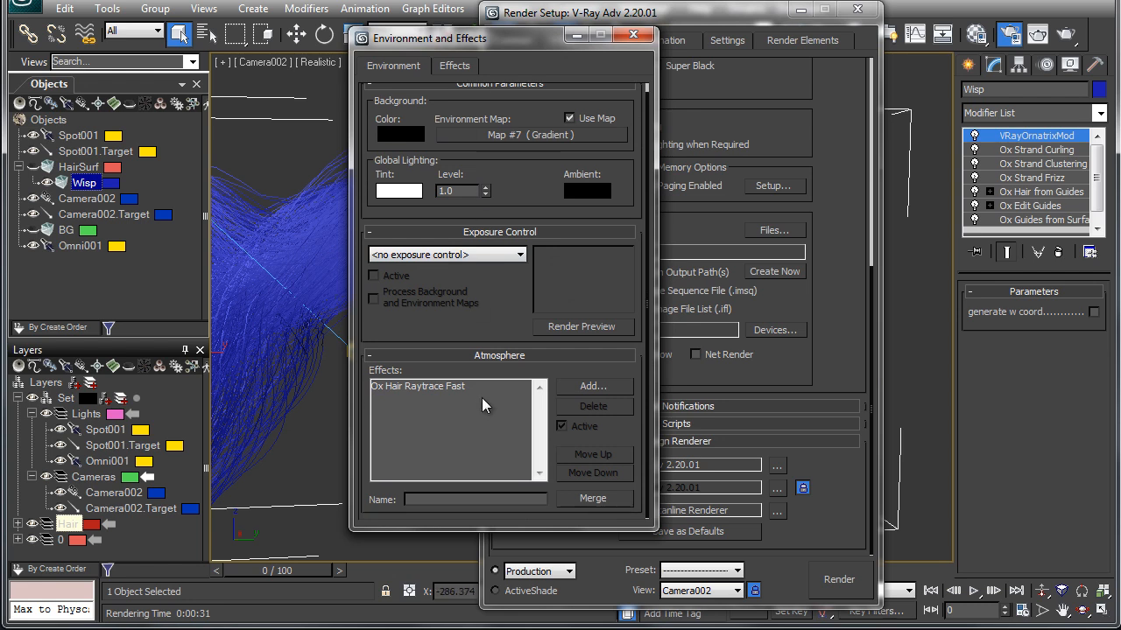
- Select Ox Hair Raytrace Fast among the Atmosphere Effects and uncheck Active
{"action": "left_click", "coordinate": [418, 386]}
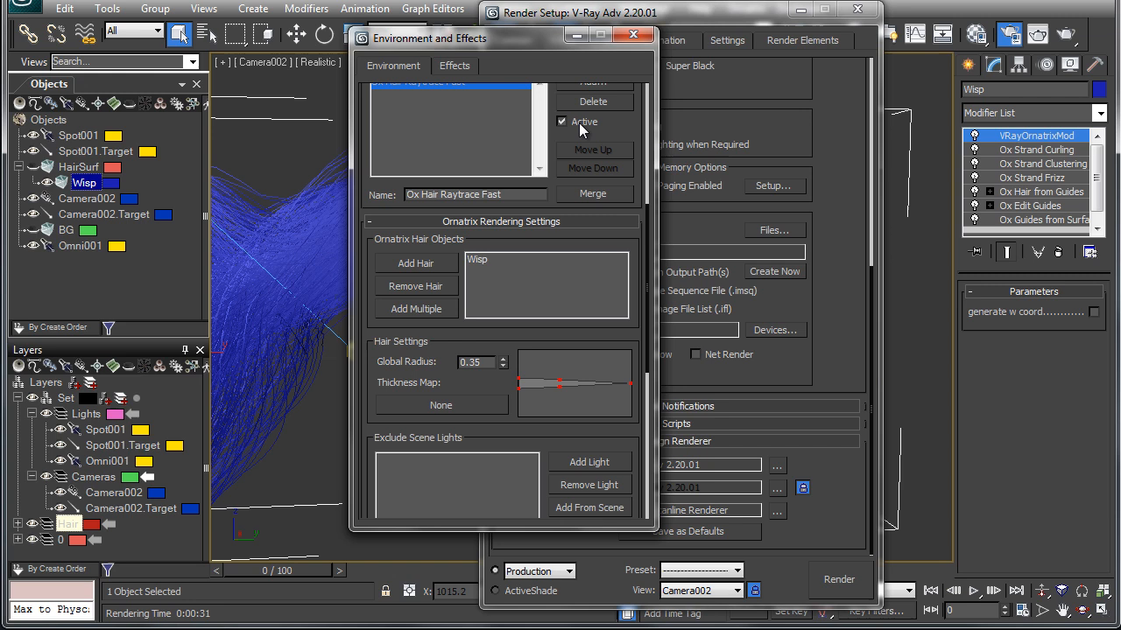
{"action": "left_click", "coordinate": [562, 121]}
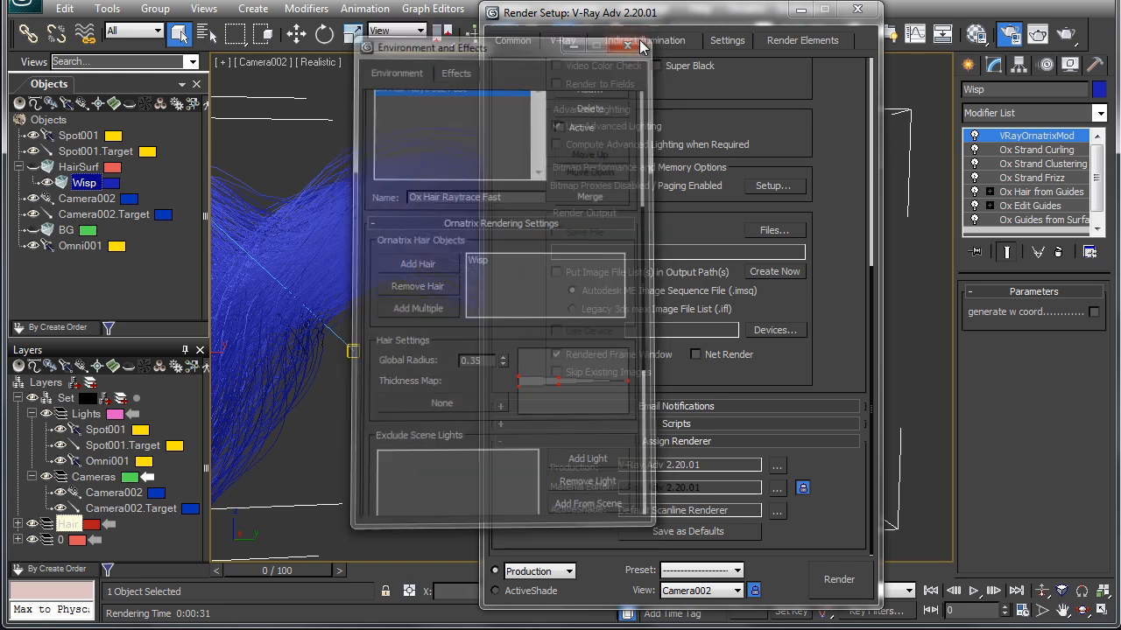
- Close Environment and Effects and re-render the Camera002 view with V-Ray
{"action": "left_click", "coordinate": [642, 42]}
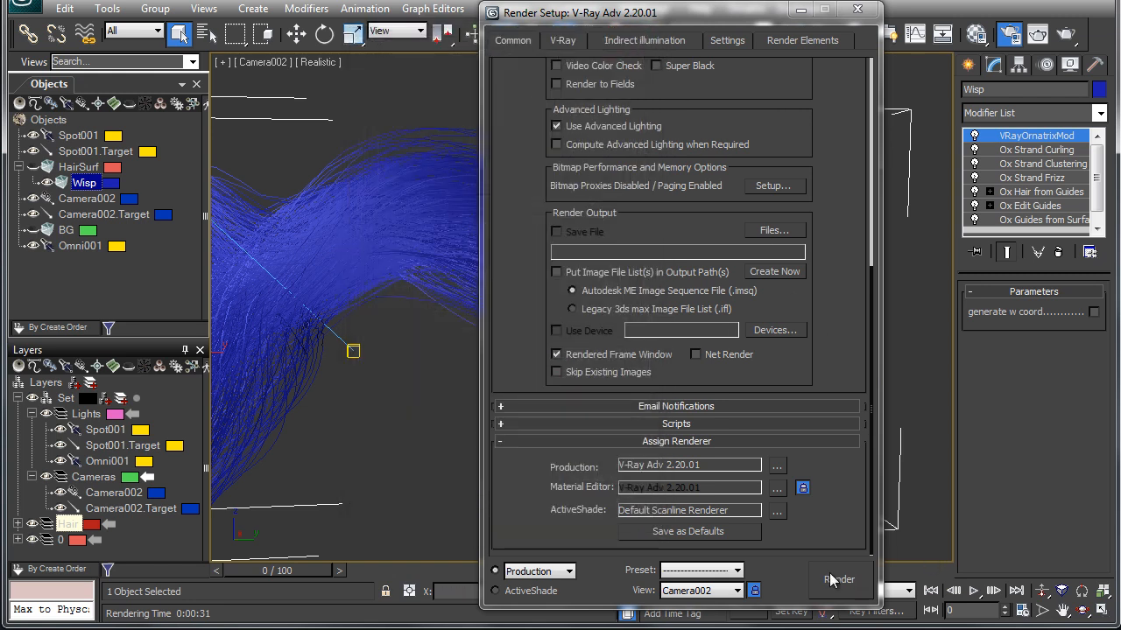
{"action": "left_click", "coordinate": [838, 580]}
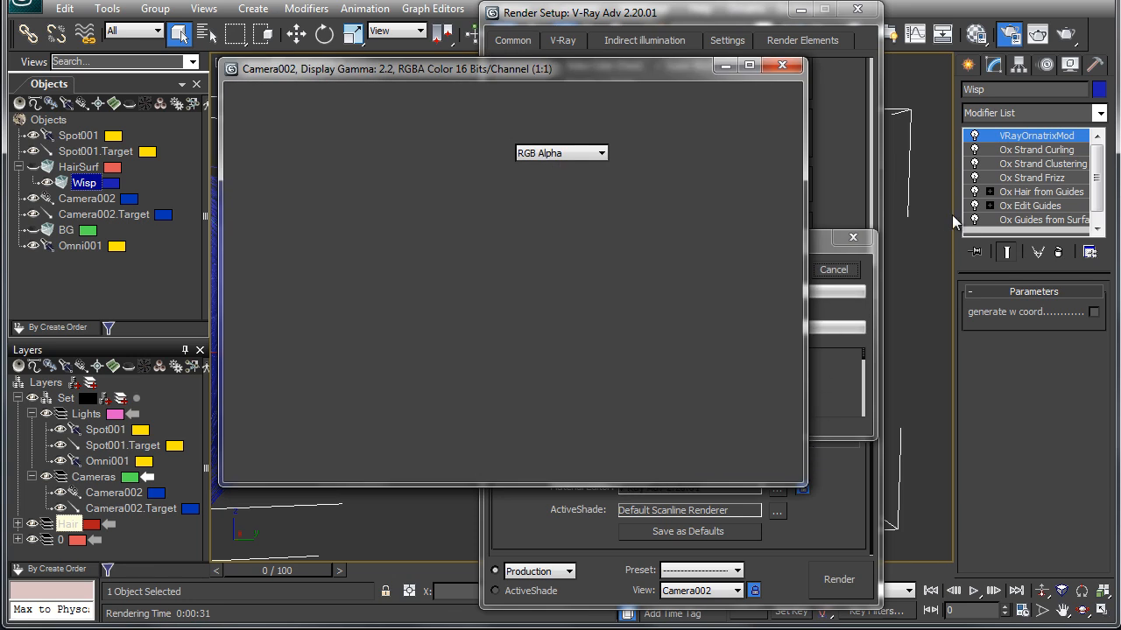
{"action": "left_click", "coordinate": [839, 580]}
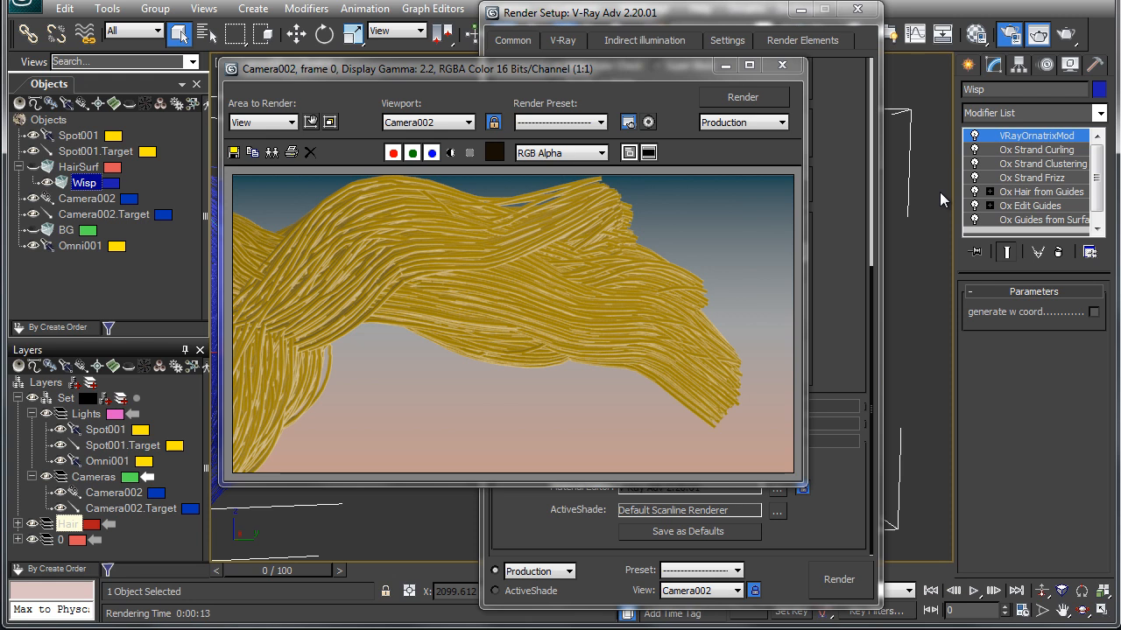
{"action": "mouse_move", "coordinate": [1022, 157]}
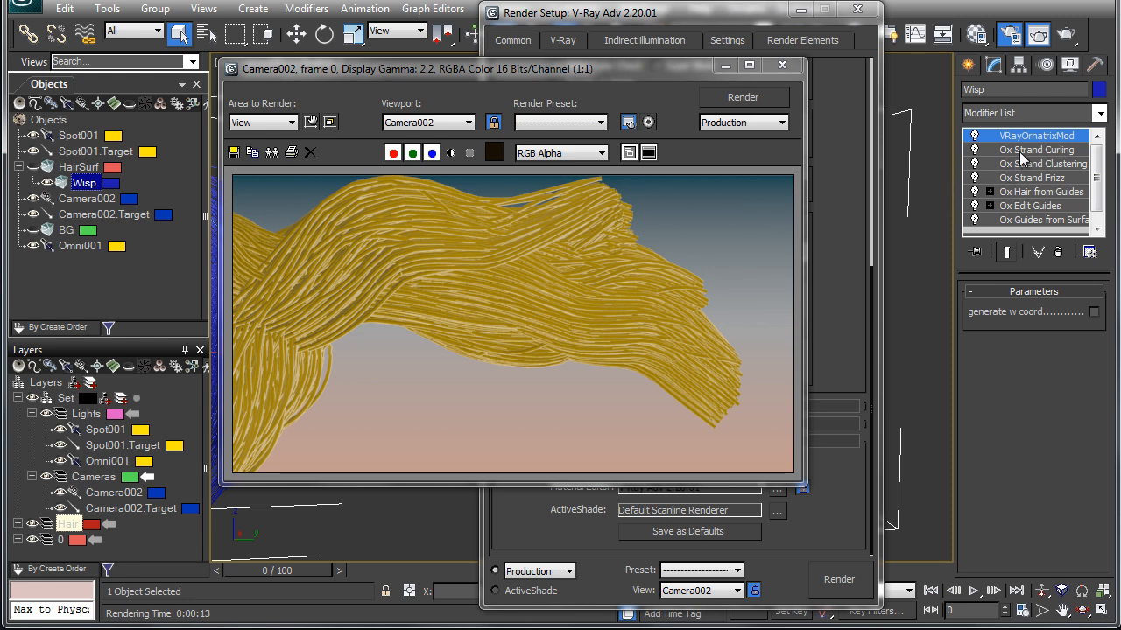
{"action": "mouse_move", "coordinate": [842, 181]}
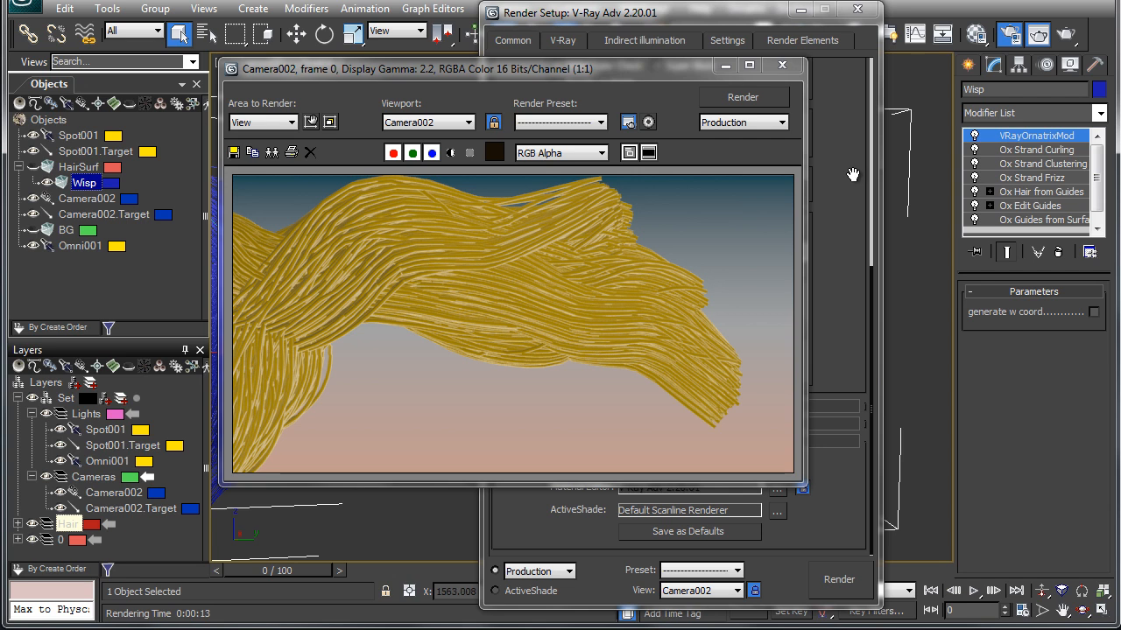
- Apply the Ox Render Settings modifier to Wisp from the Modifier List
{"action": "left_click", "coordinate": [1032, 149]}
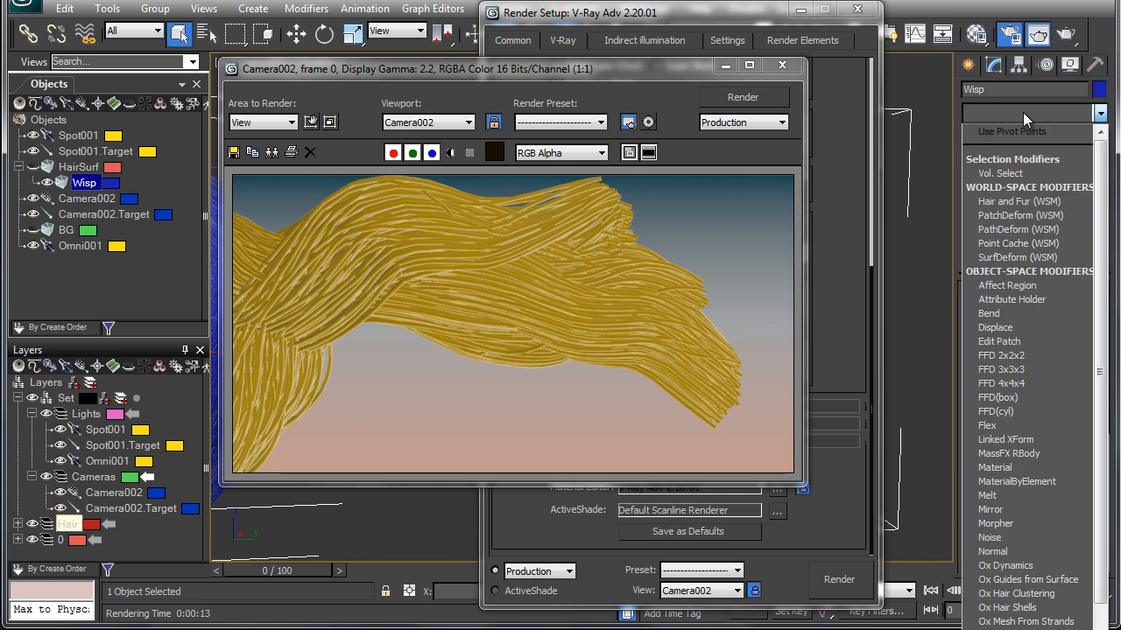
{"action": "left_click", "coordinate": [1006, 243]}
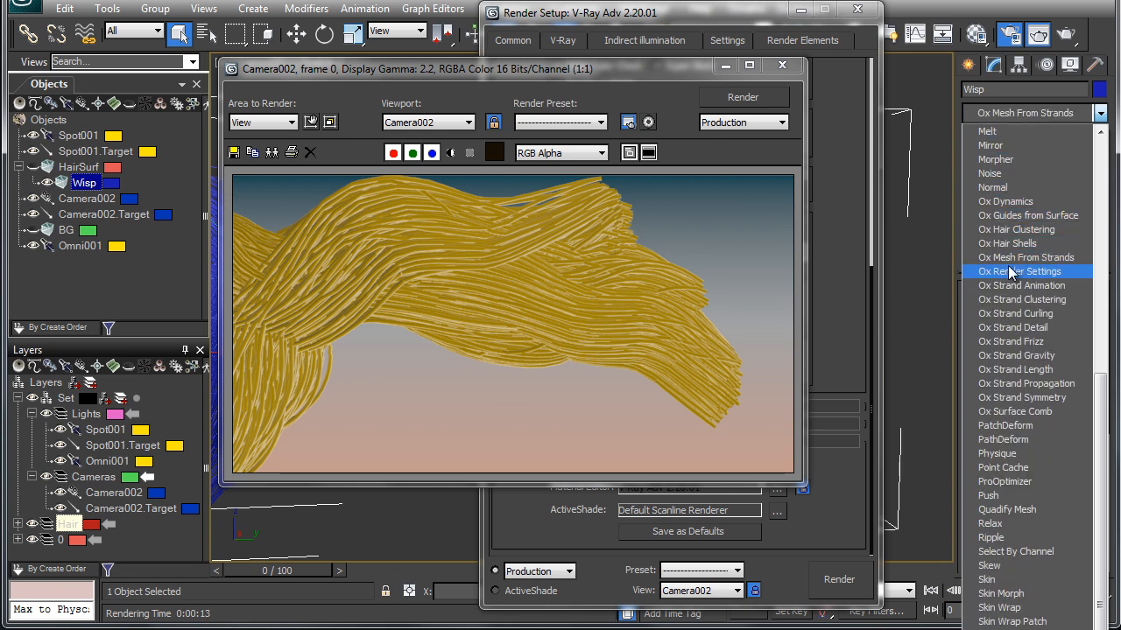
{"action": "left_click", "coordinate": [1026, 271]}
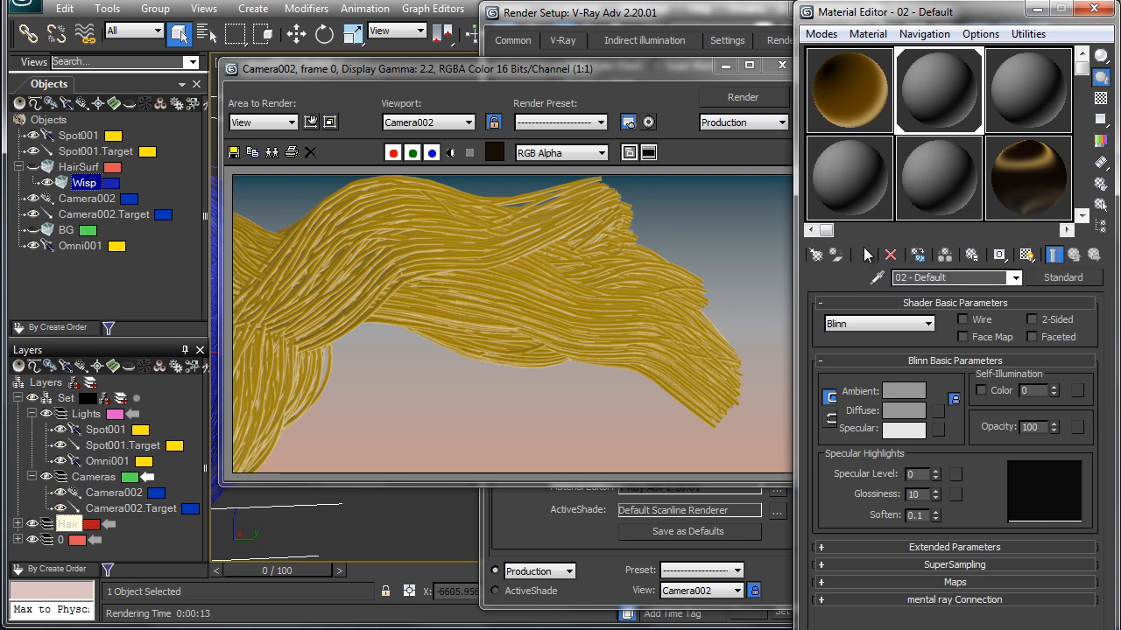
- Assign the grey 02 - Default material slot to Wisp and render
{"action": "left_click", "coordinate": [744, 96]}
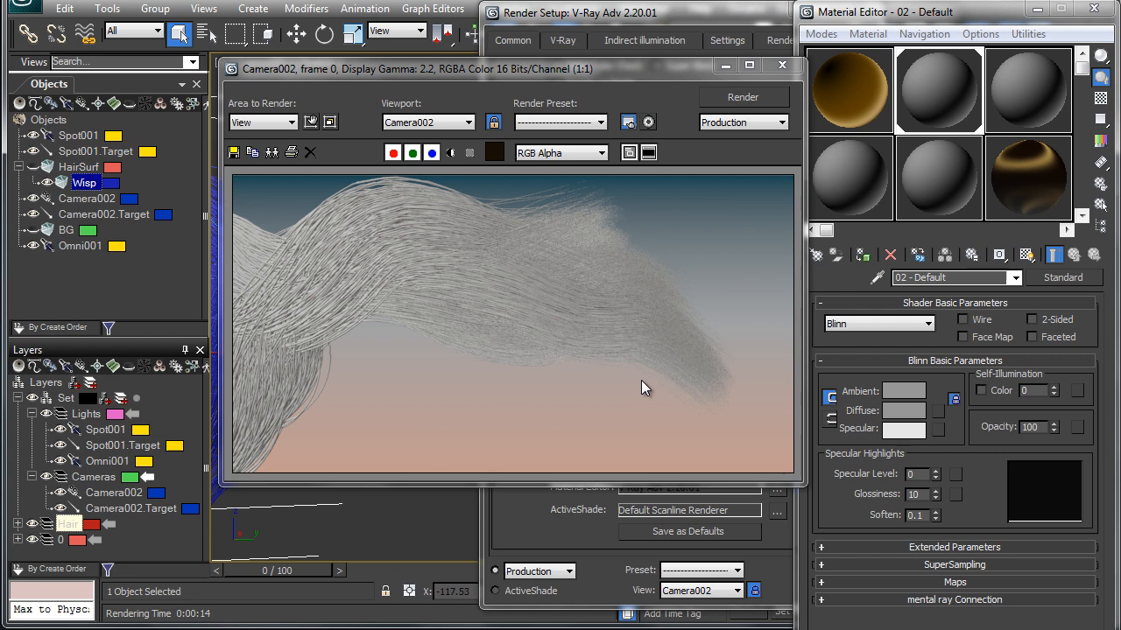
{"action": "mouse_move", "coordinate": [663, 361]}
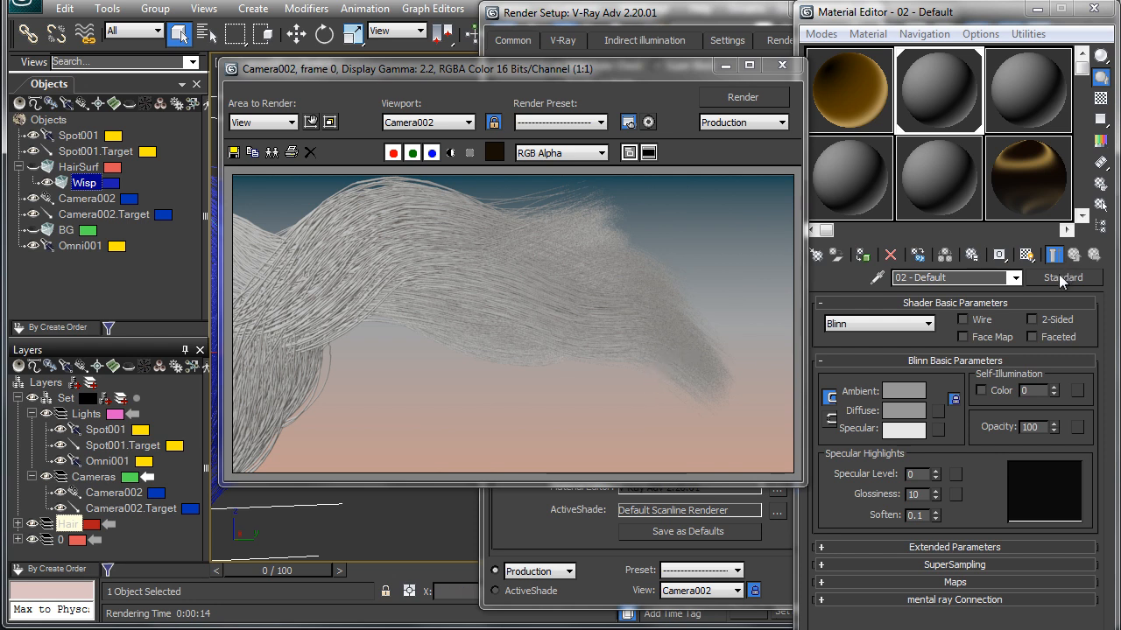
- Convert the material to VRayHairMtl with the Blond shiny preset and render
{"action": "left_click", "coordinate": [1070, 277]}
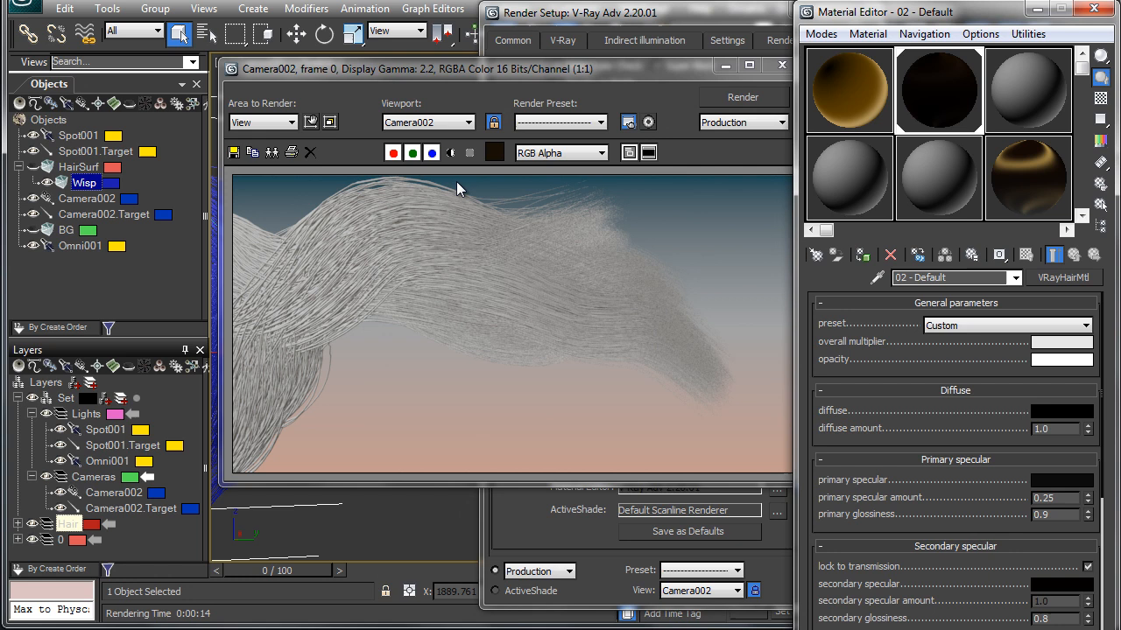
{"action": "mouse_move", "coordinate": [485, 197]}
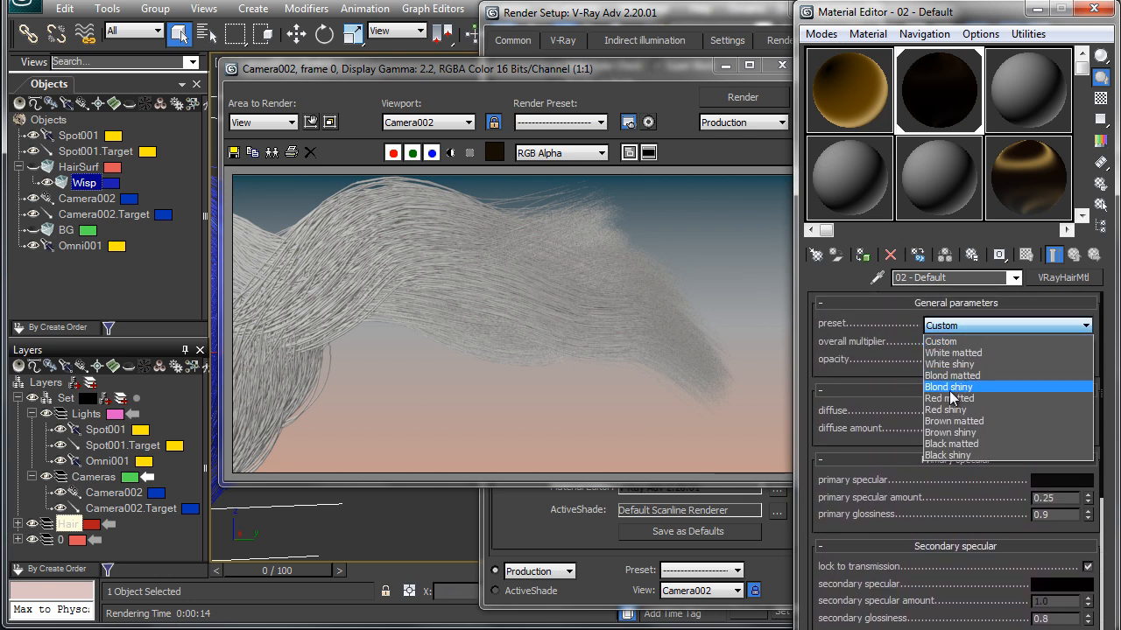
{"action": "left_click", "coordinate": [950, 386]}
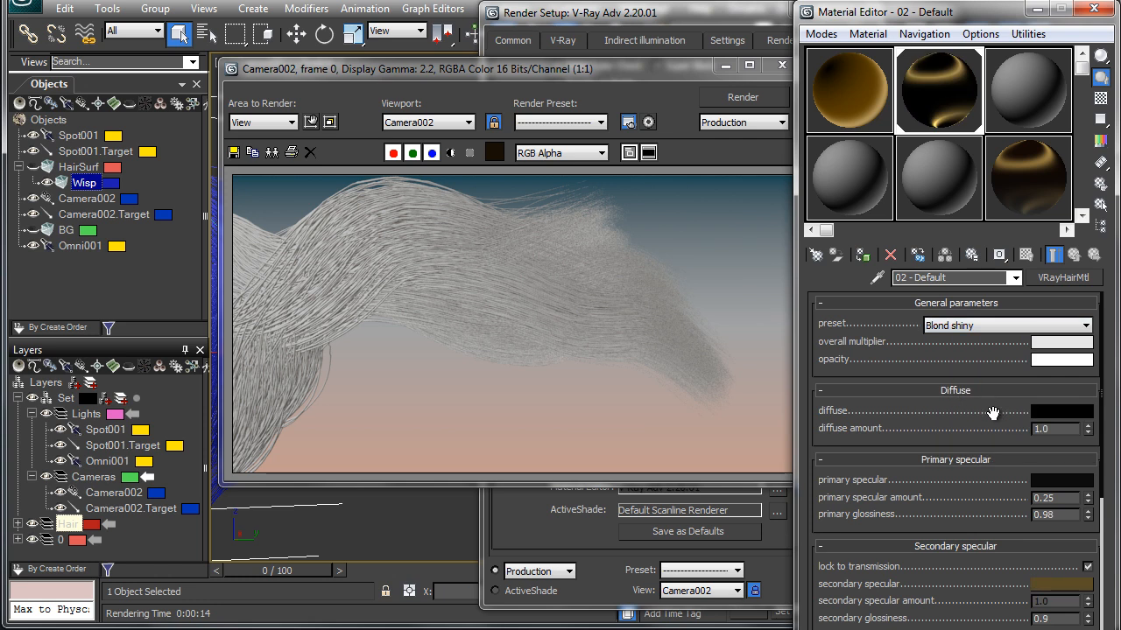
{"action": "left_click", "coordinate": [1059, 410]}
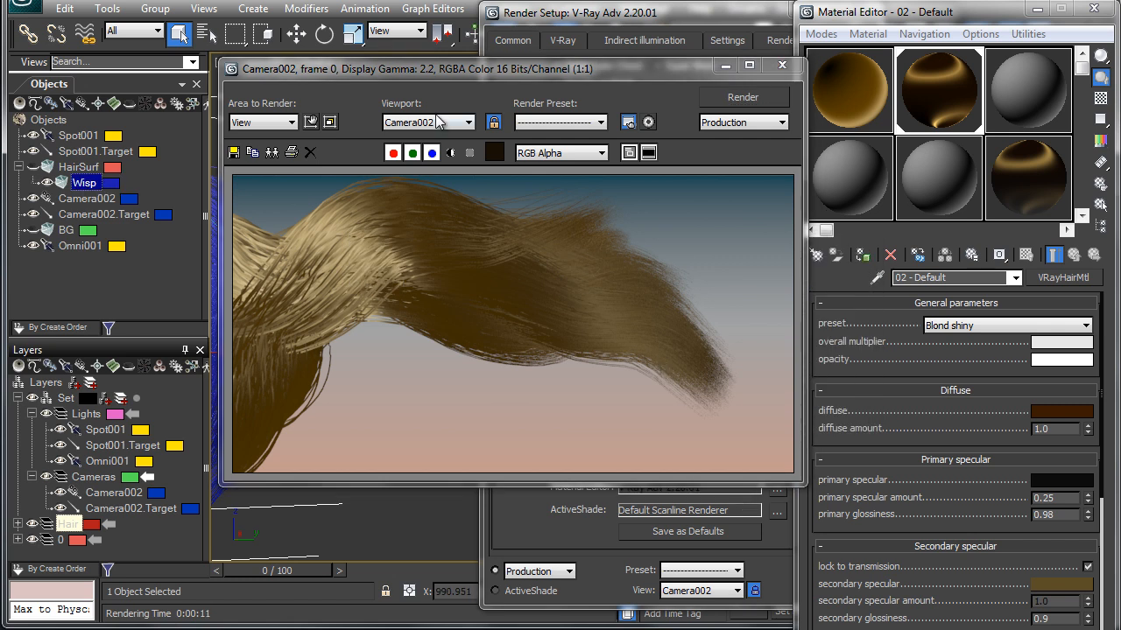
{"action": "mouse_move", "coordinate": [699, 376]}
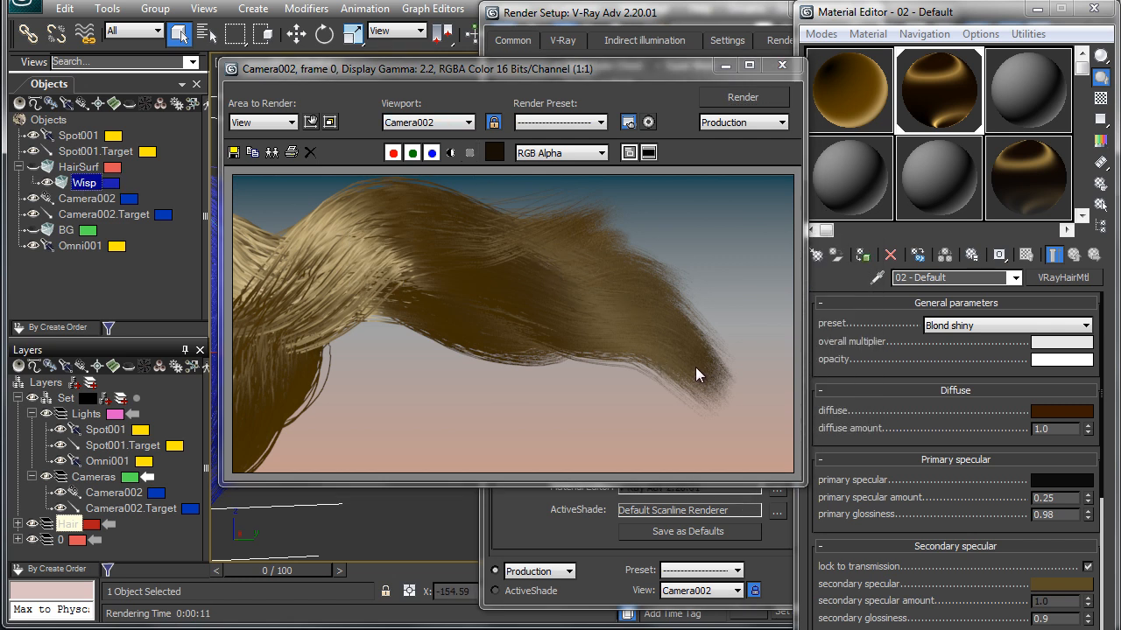
{"action": "mouse_move", "coordinate": [626, 252]}
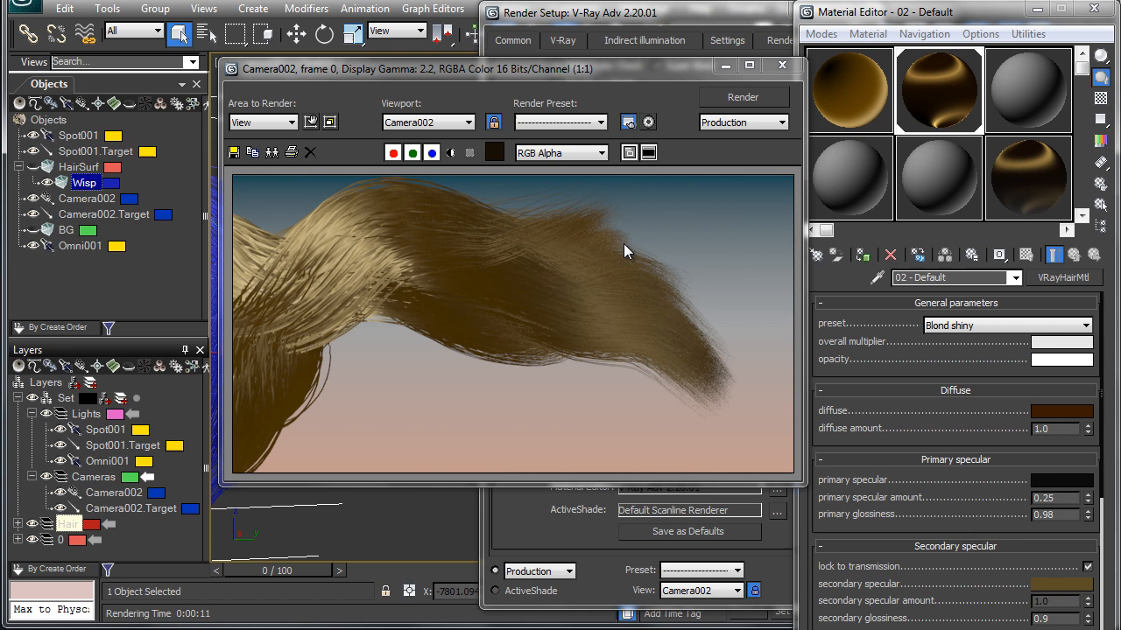
{"action": "mouse_move", "coordinate": [361, 300]}
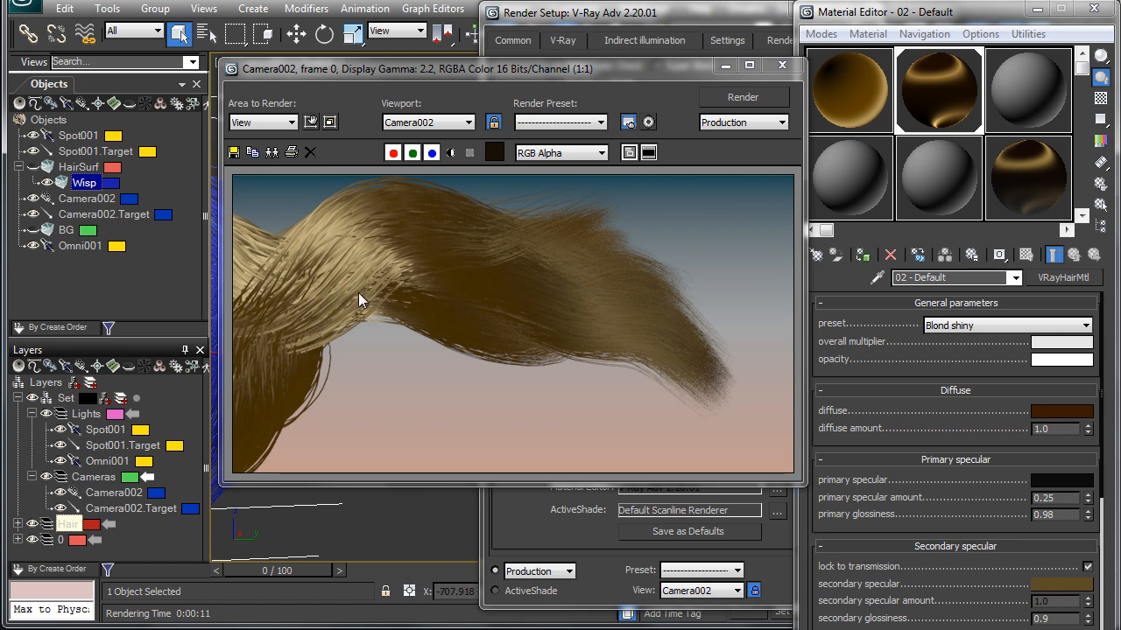
{"action": "mouse_move", "coordinate": [788, 90]}
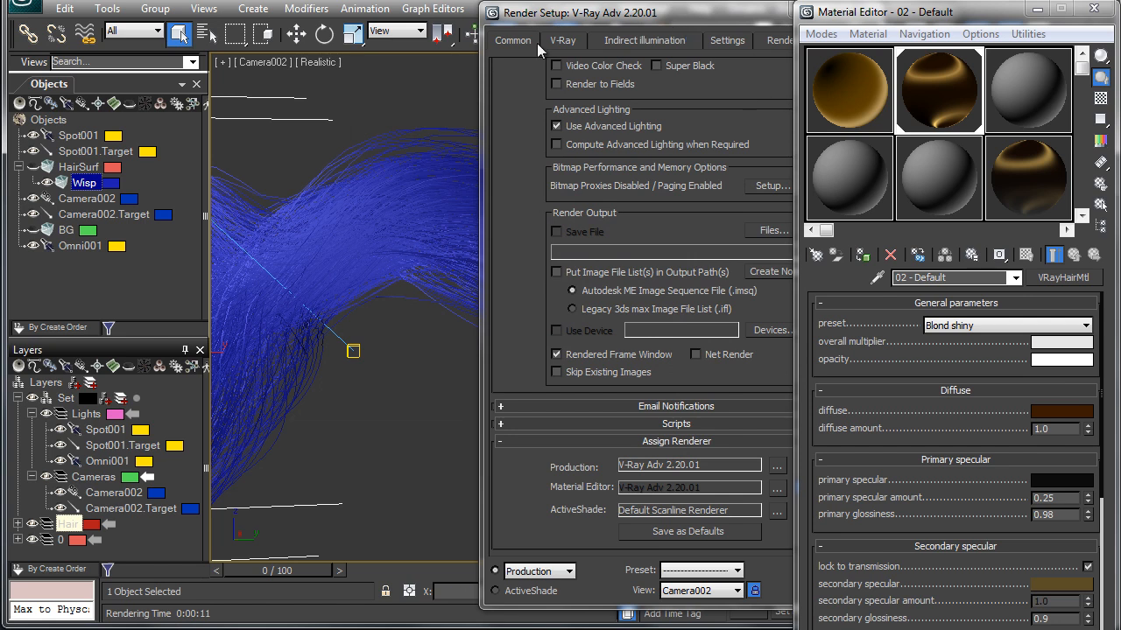
- Select Spot001 and set its shadow type to VRayShadowMap
{"action": "left_click", "coordinate": [78, 135]}
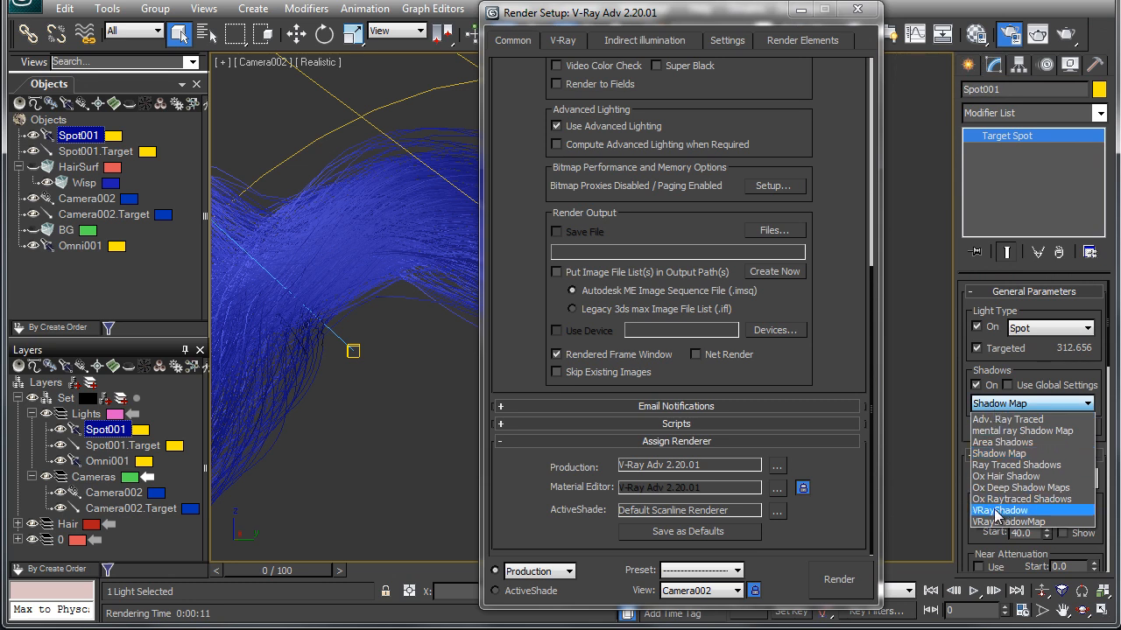
{"action": "mouse_move", "coordinate": [1014, 521]}
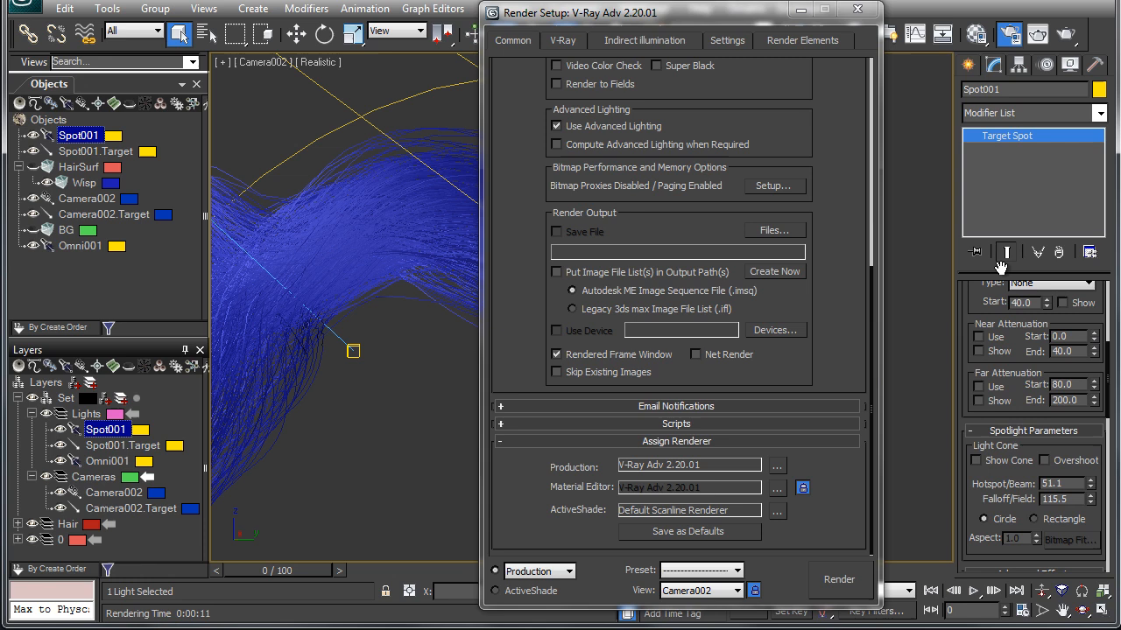
{"action": "scroll", "scroll_direction": "down", "scroll_amount": 3}
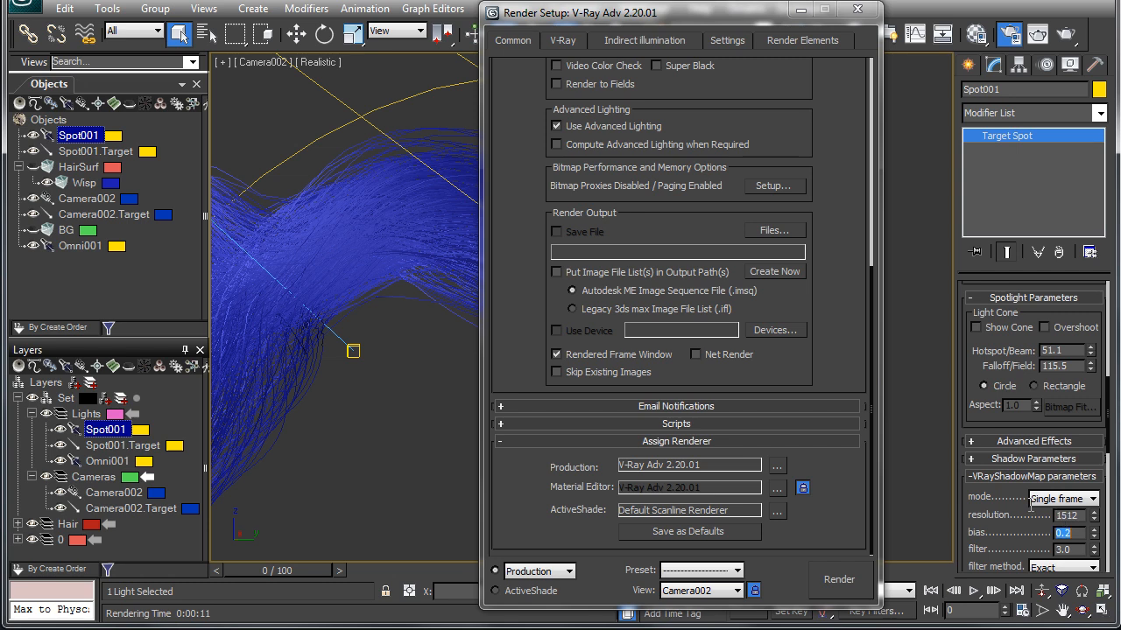
{"action": "mouse_move", "coordinate": [753, 54]}
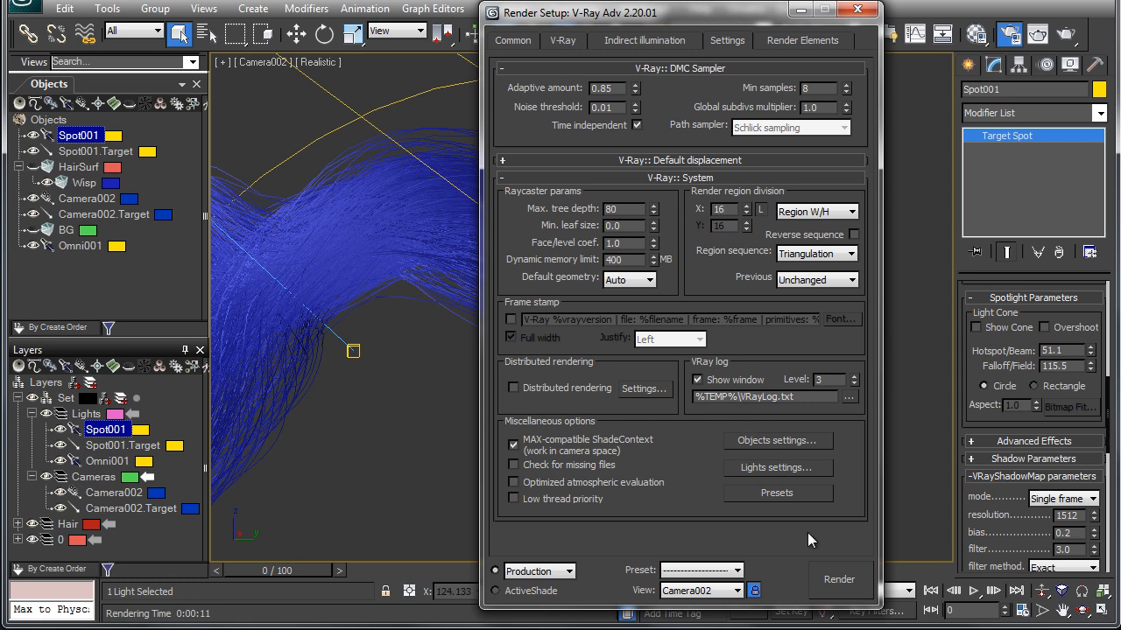
- Select Wisp to show its Ornatrix modifier stack in the Modify panel
{"action": "left_click", "coordinate": [839, 579]}
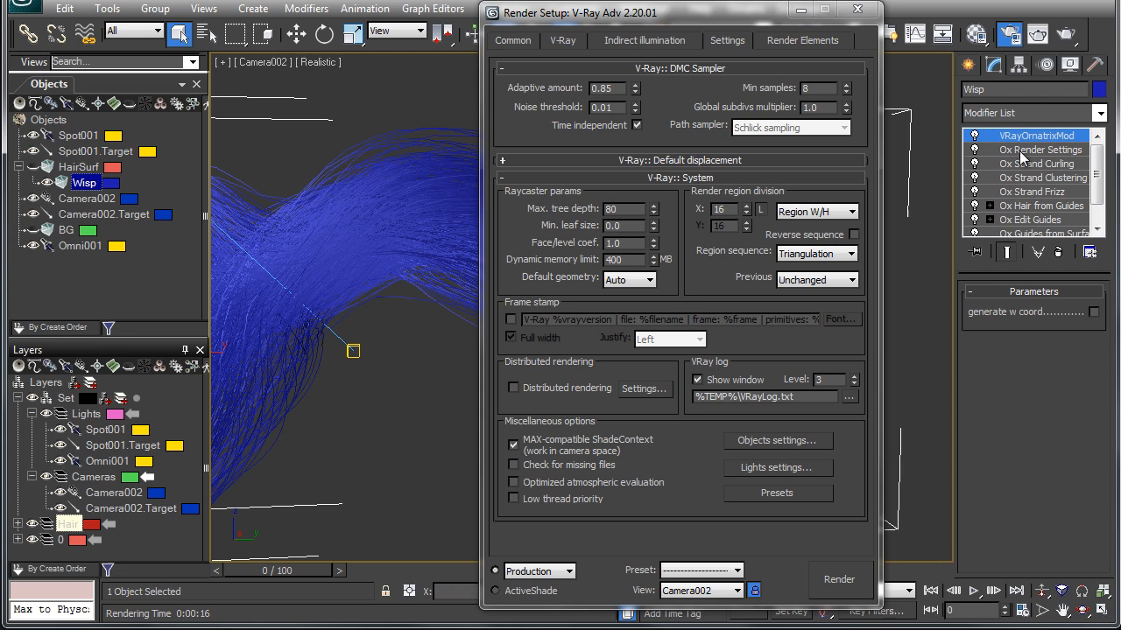
- Adjust the strand radius and 35000-hair render count, then render Camera002
{"action": "left_click", "coordinate": [1042, 150]}
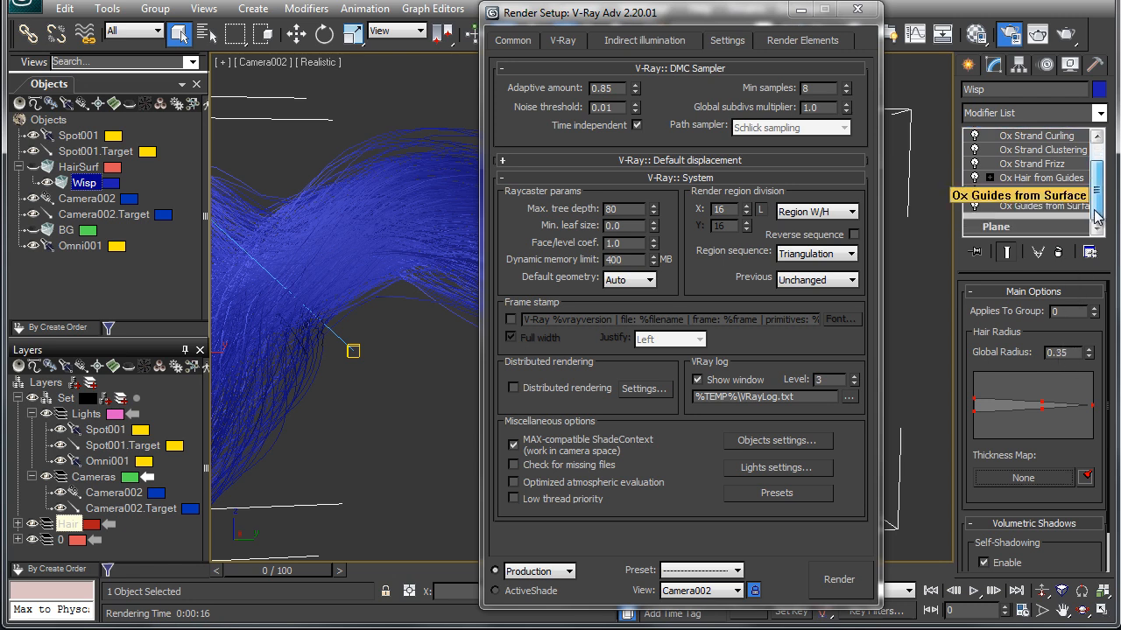
{"action": "left_click", "coordinate": [1041, 205]}
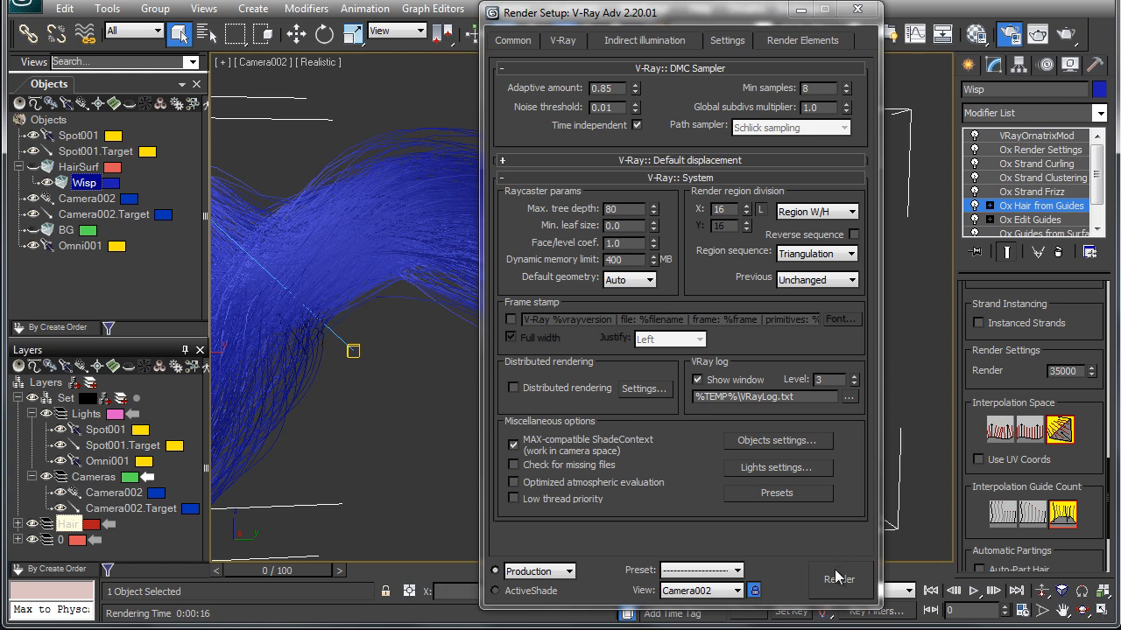
{"action": "left_click", "coordinate": [839, 580]}
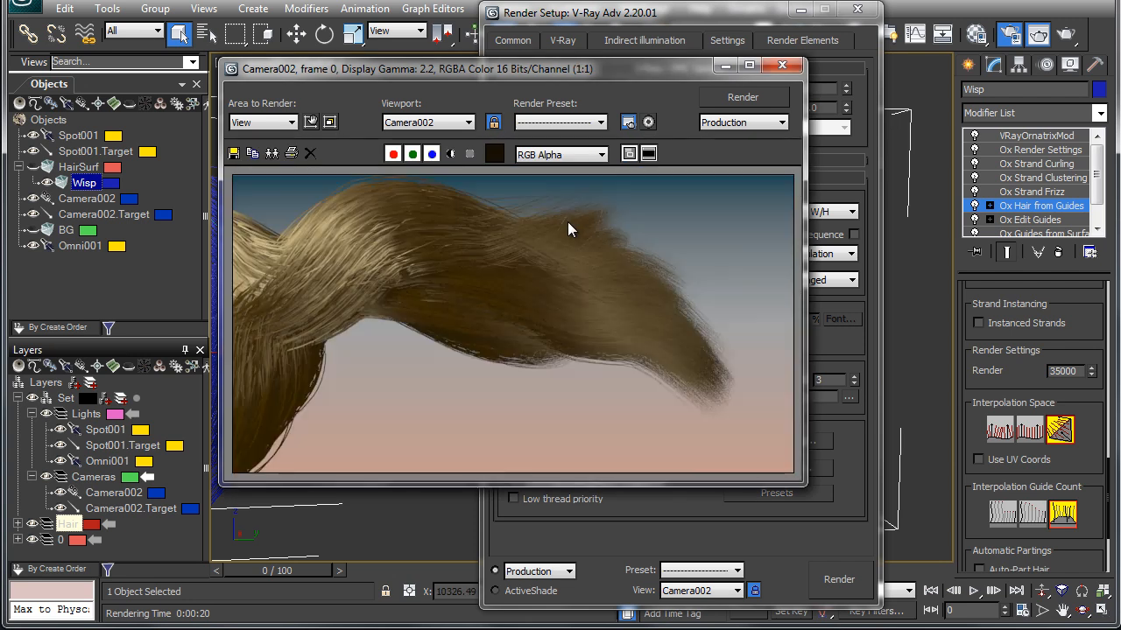
{"action": "mouse_move", "coordinate": [506, 257]}
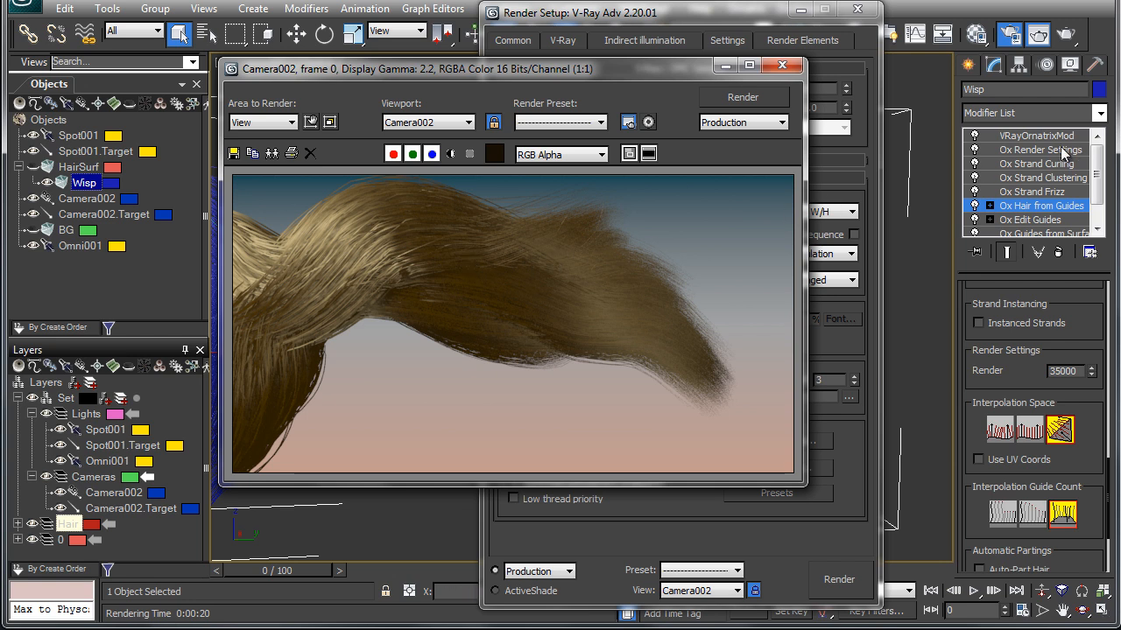
- Select the 02 - Default VRayHairMtl slot with its Blond shiny preset in the Material Editor
{"action": "left_click", "coordinate": [1041, 149]}
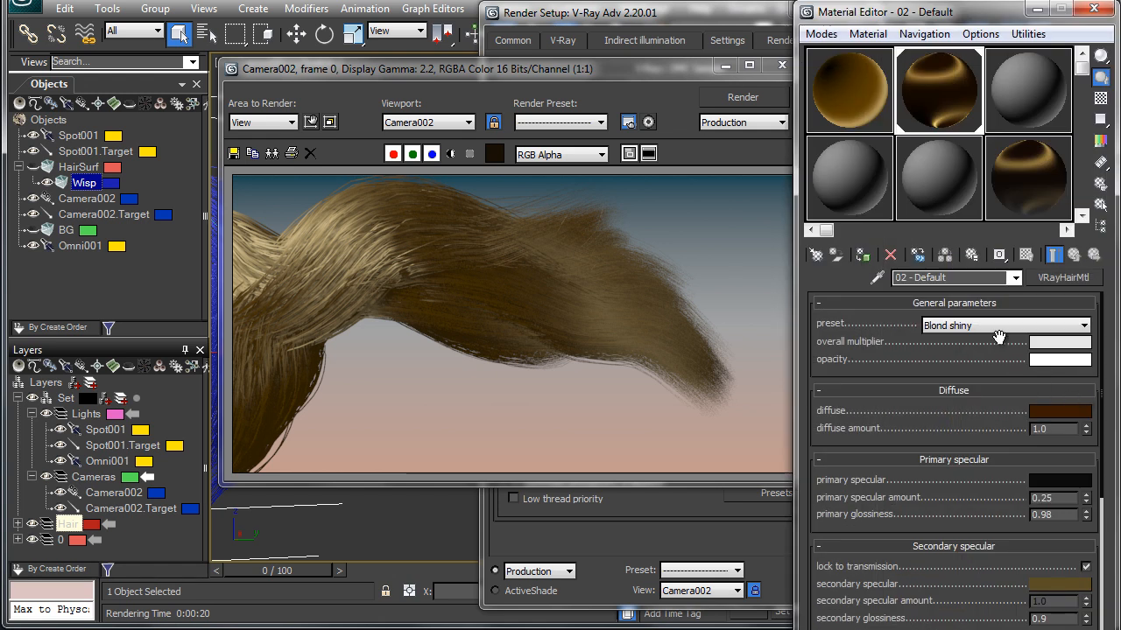
- Assign a VRayHairInfoTex map to an empty slot, outputting position along strand
{"action": "left_click", "coordinate": [849, 177]}
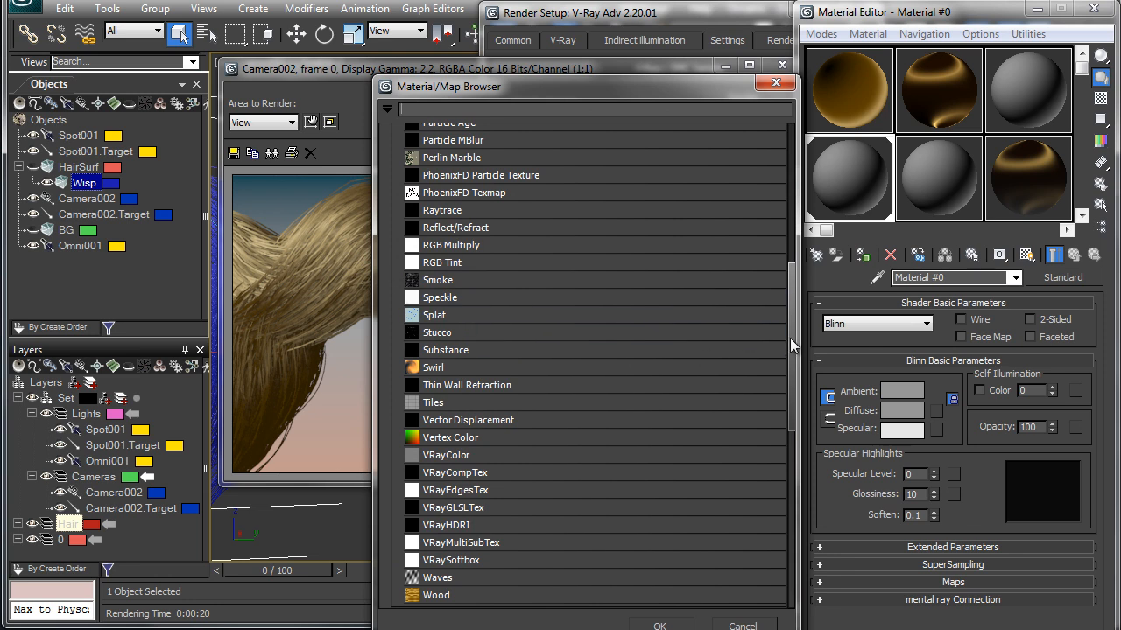
{"action": "scroll", "scroll_direction": "down", "scroll_amount": 3}
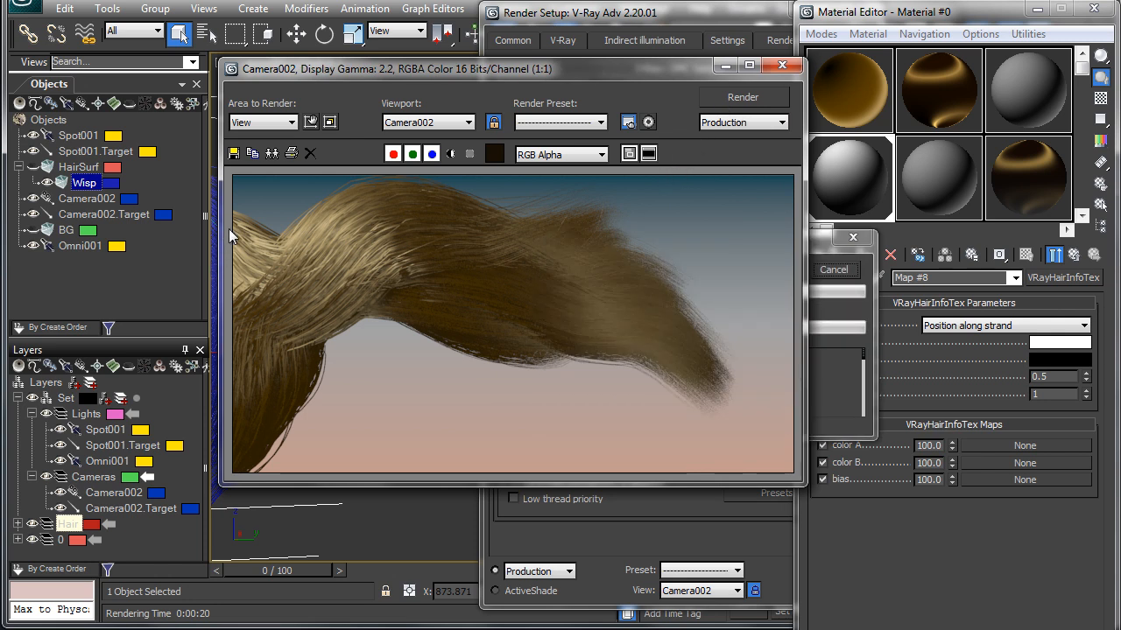
{"action": "left_click", "coordinate": [743, 97]}
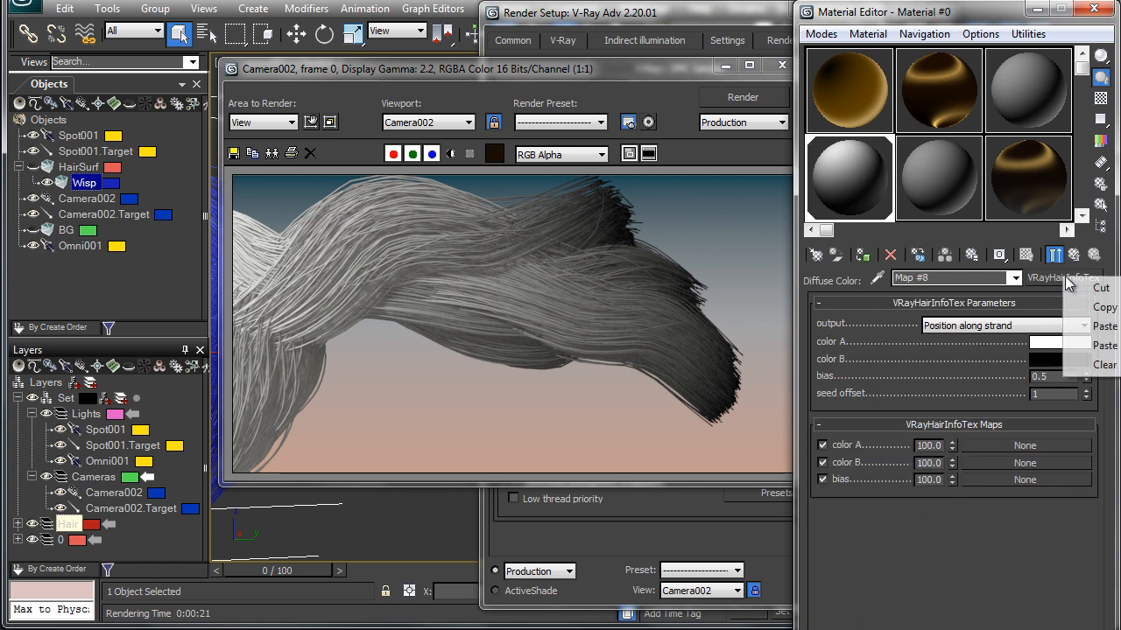
- Paste a copy of the VRayHairInfoTex into 02 - Default's opacity map and enable opaque for shadows and GI
{"action": "left_click", "coordinate": [925, 90]}
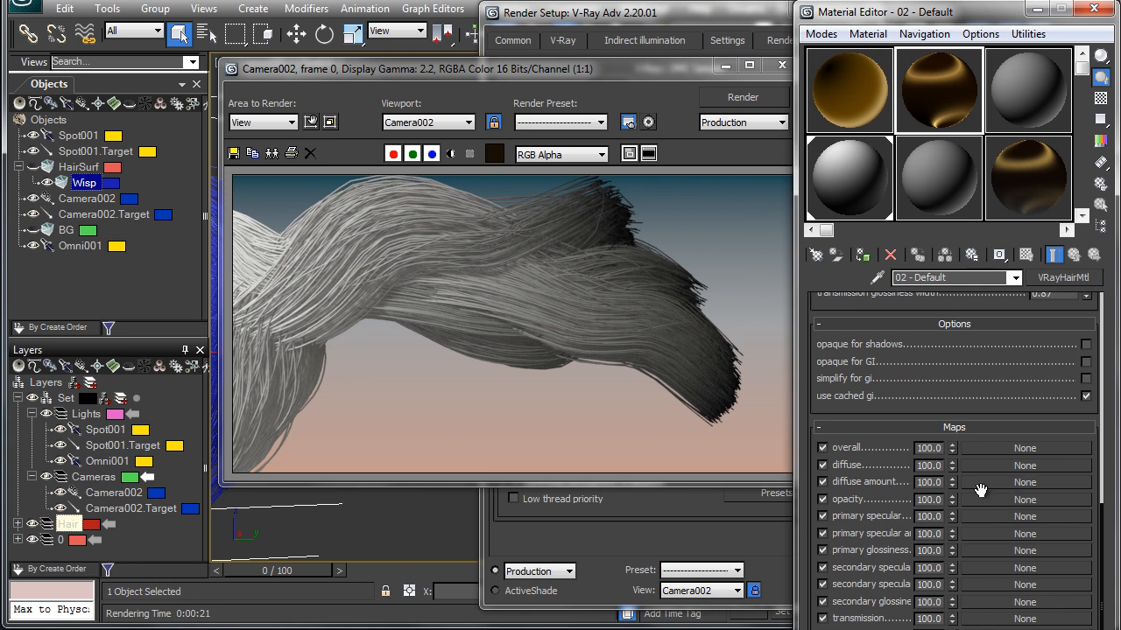
{"action": "right_click", "coordinate": [1025, 499]}
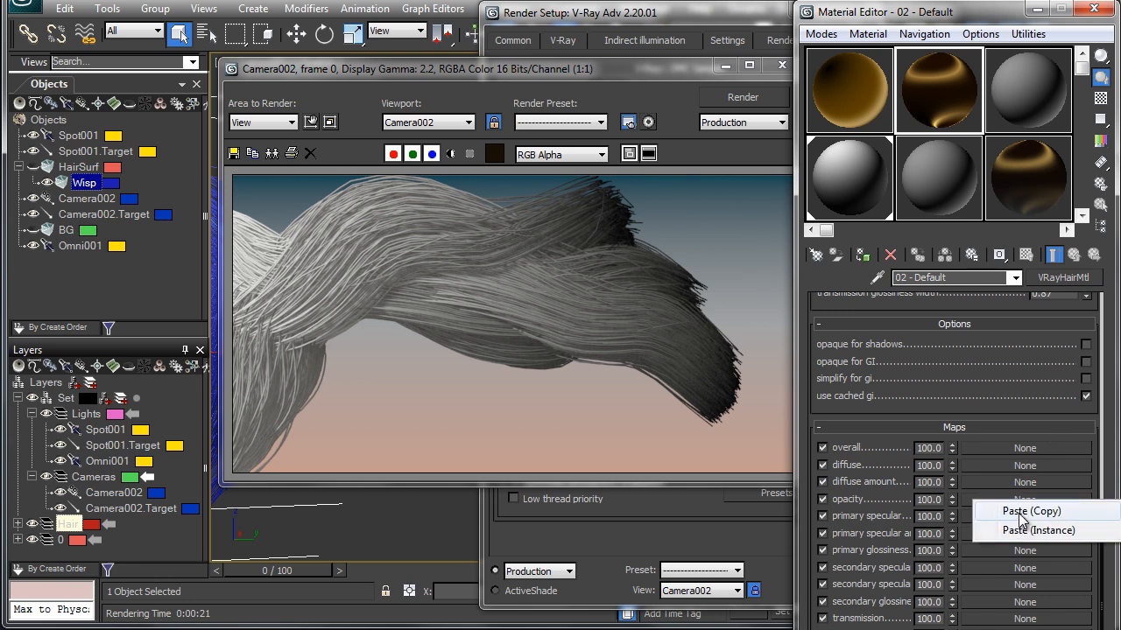
{"action": "left_click", "coordinate": [1026, 513]}
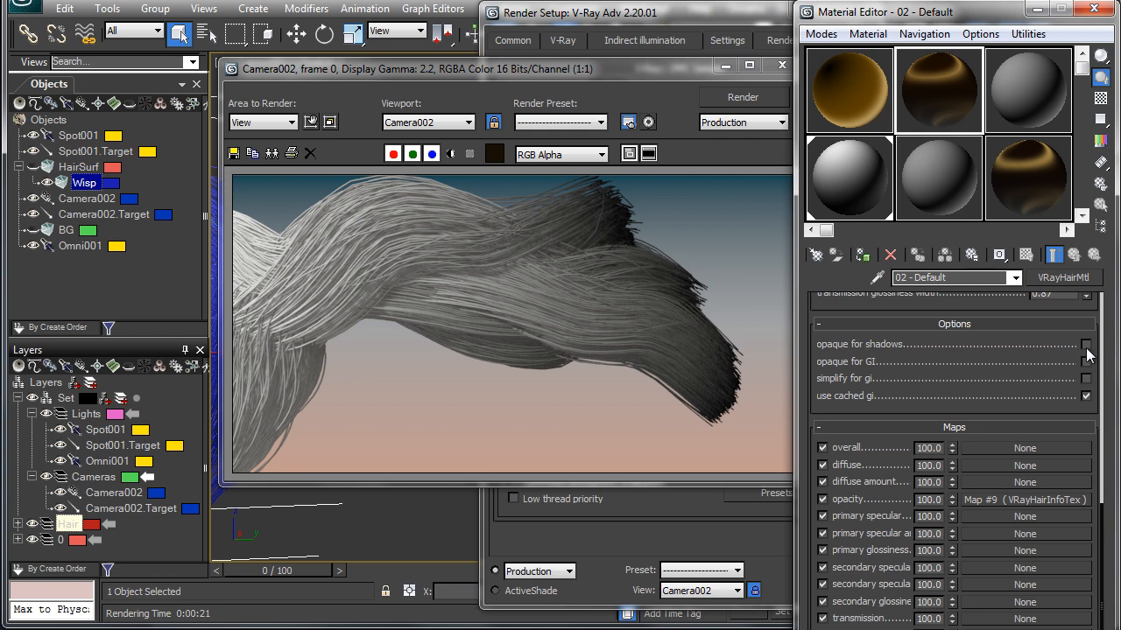
{"action": "left_click", "coordinate": [1085, 371]}
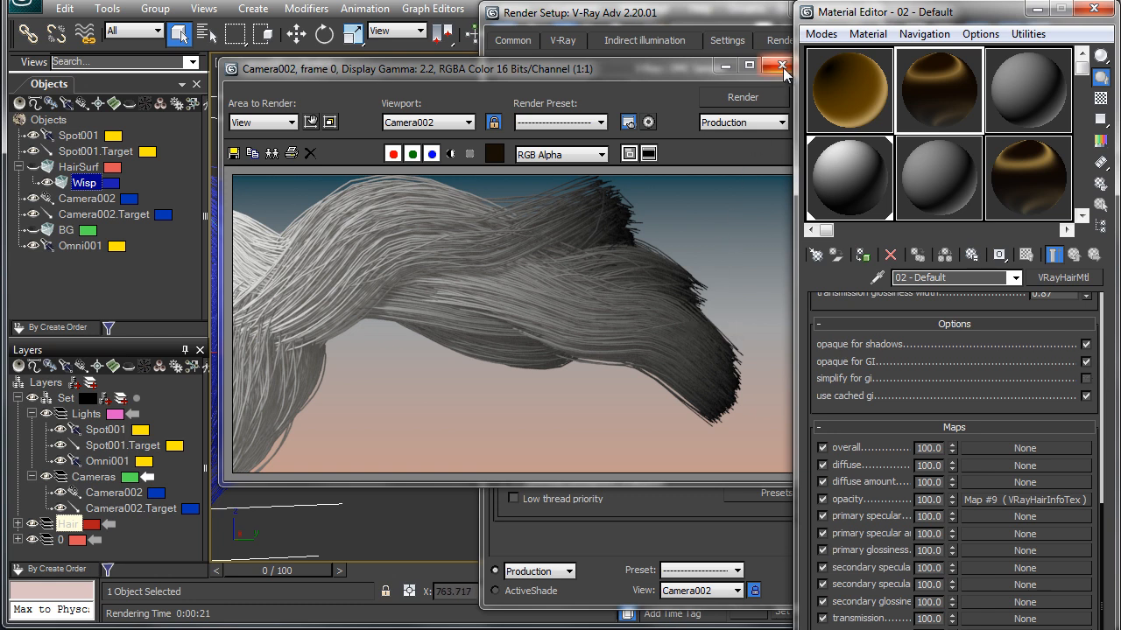
{"action": "left_click", "coordinate": [779, 65]}
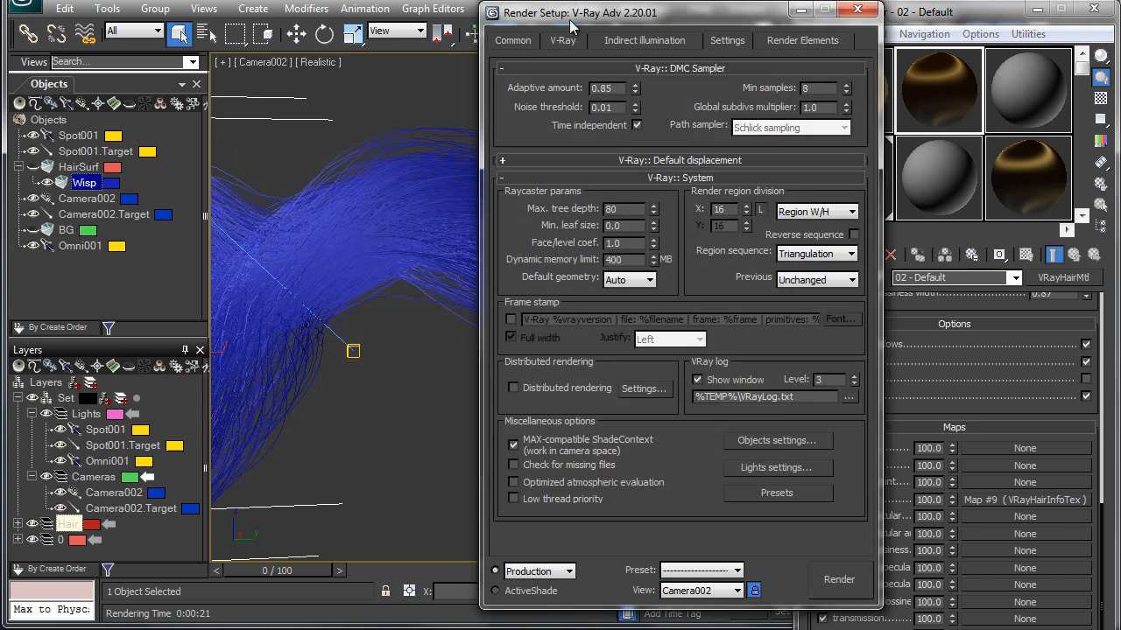
- Set V-Ray dynamic memory limit to 4000, allow 150 transparency levels, and render Camera002
{"action": "left_click", "coordinate": [563, 40]}
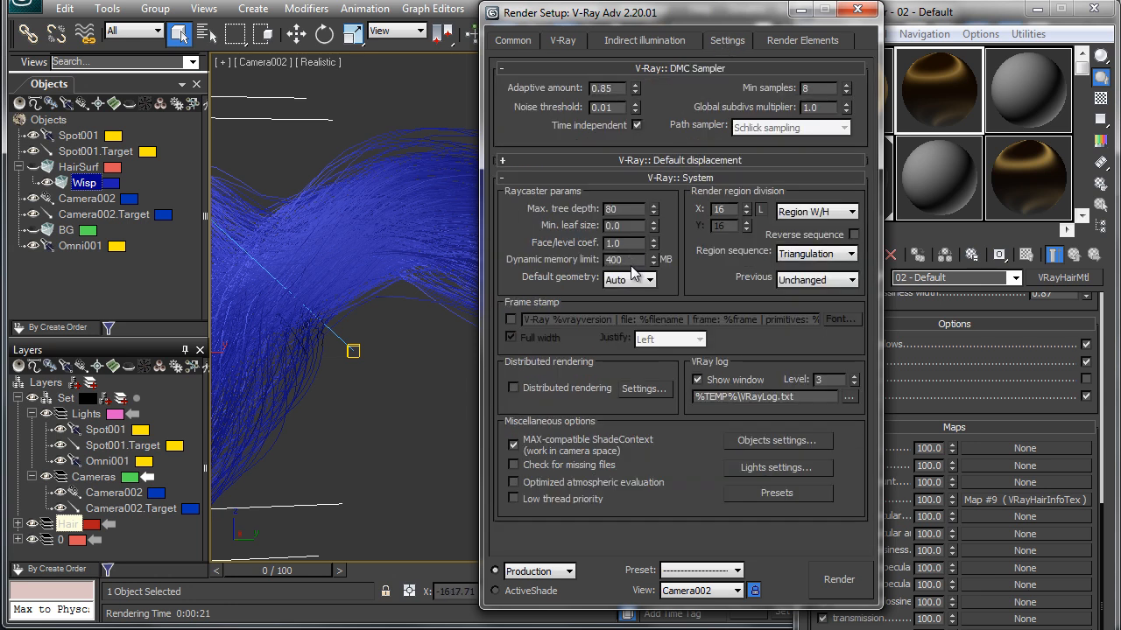
{"action": "type", "text": "4000"}
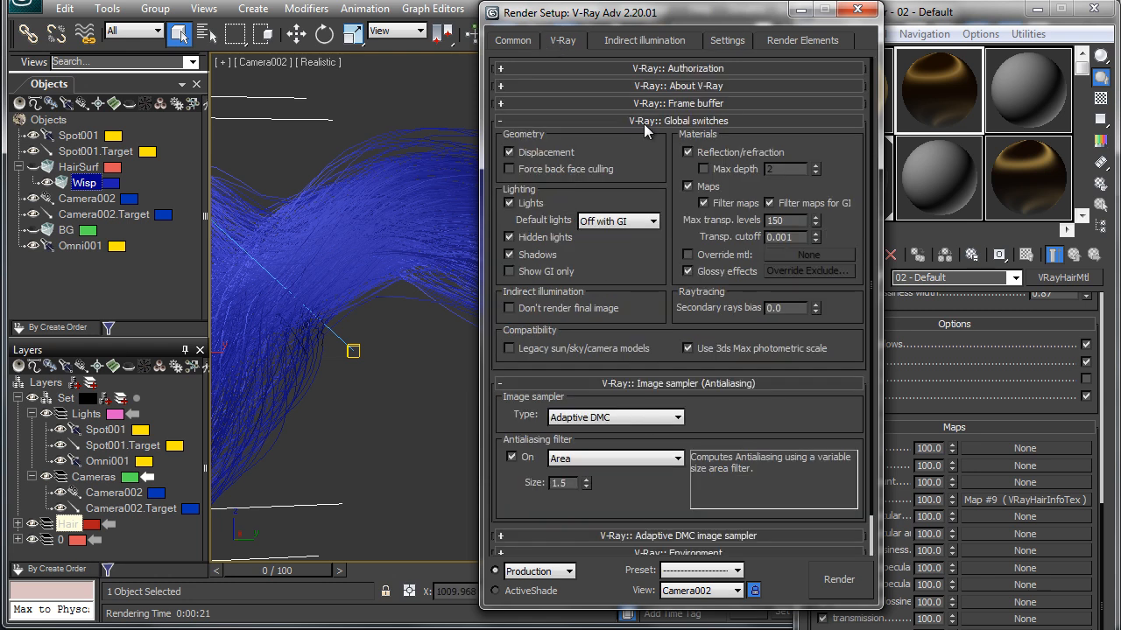
{"action": "mouse_move", "coordinate": [929, 92]}
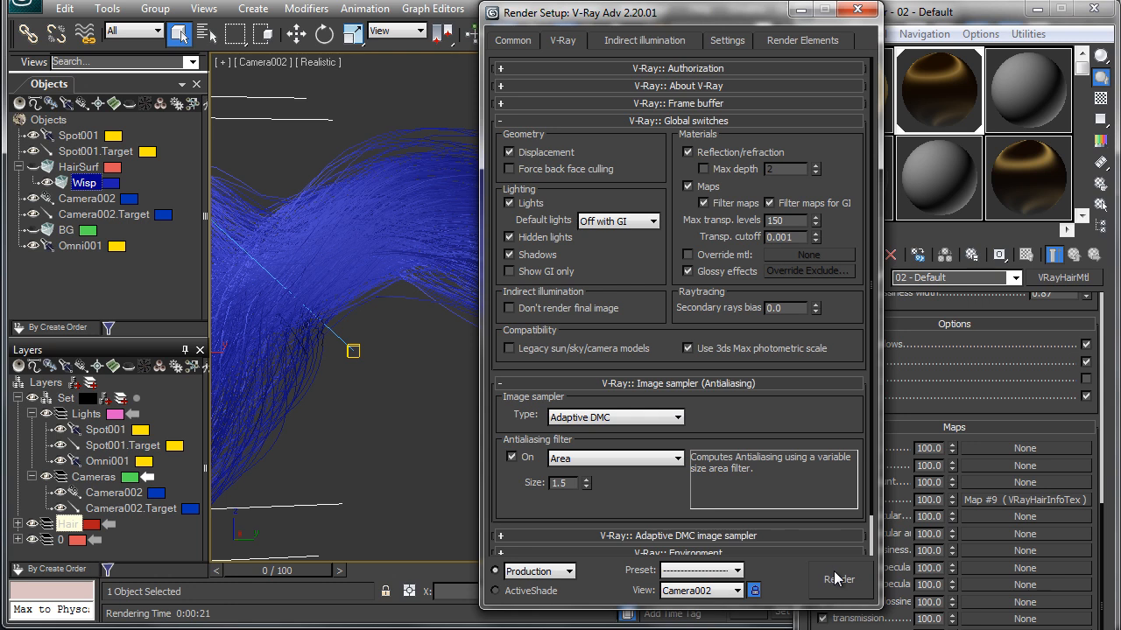
{"action": "left_click", "coordinate": [834, 578]}
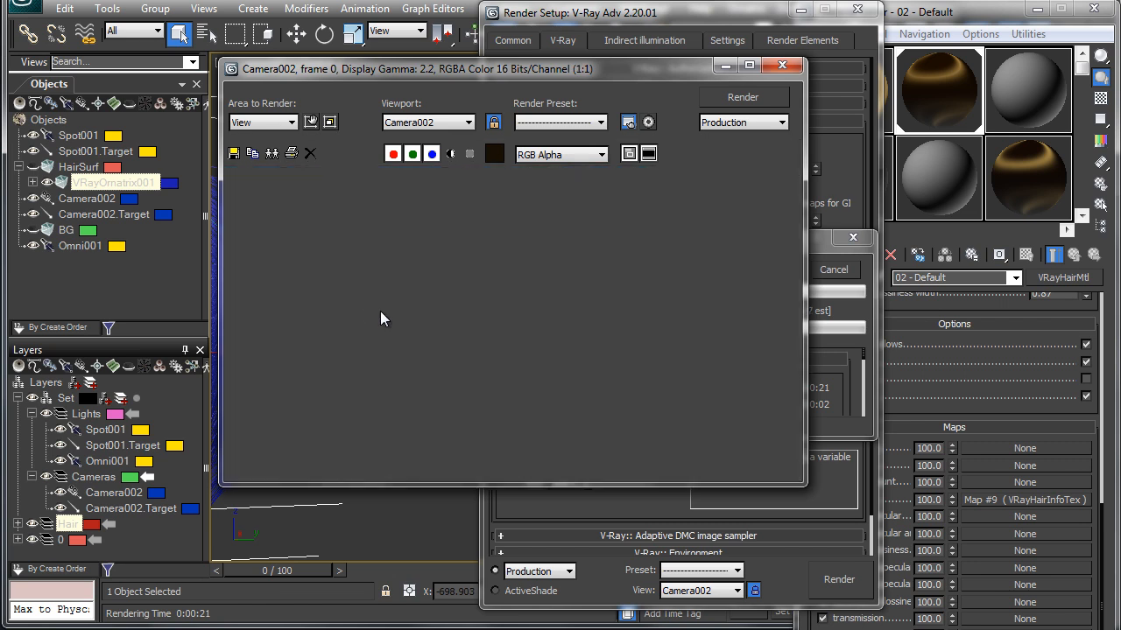
{"action": "left_click", "coordinate": [743, 96]}
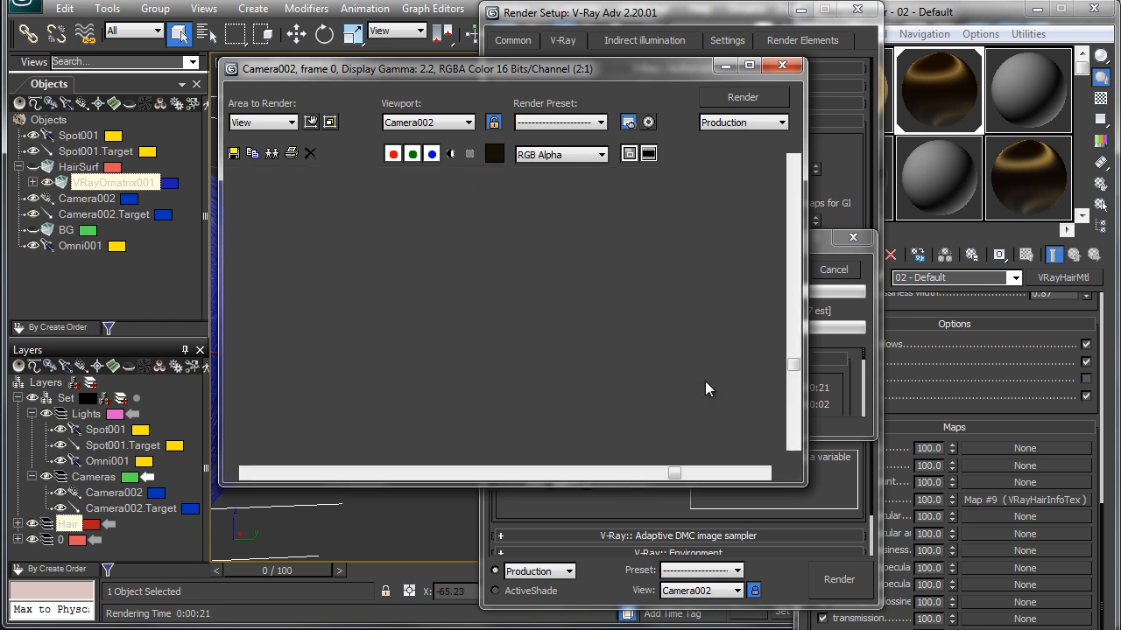
{"action": "left_click", "coordinate": [742, 97]}
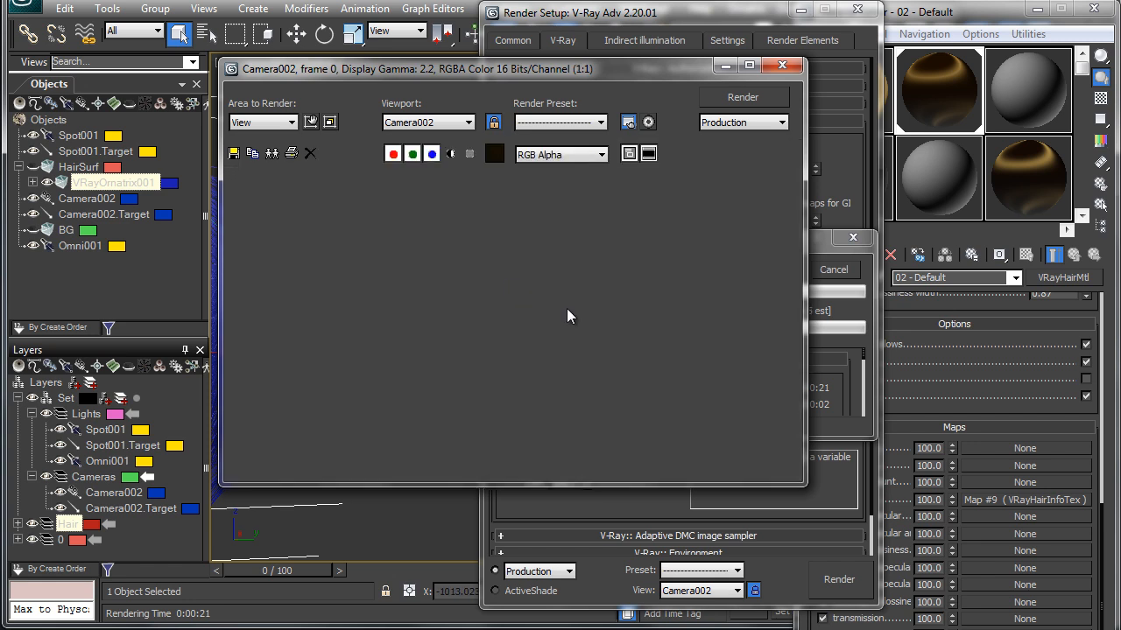
{"action": "left_click", "coordinate": [743, 96]}
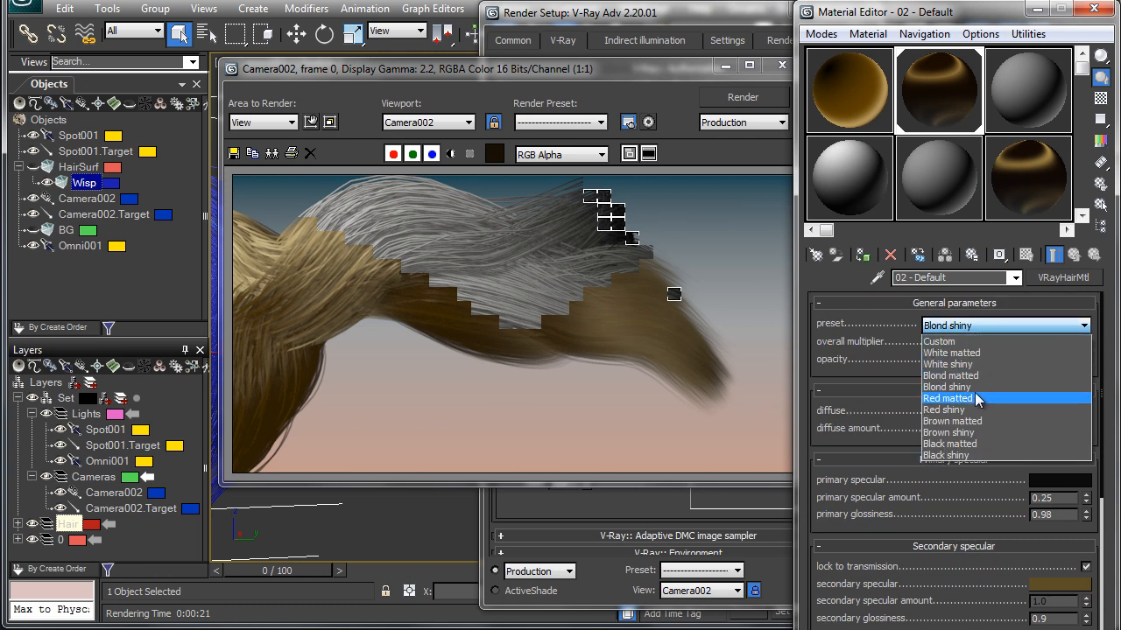
- Switch the VRayHairMtl preset to Red shiny and re-render the Camera002 view
{"action": "left_click", "coordinate": [944, 409]}
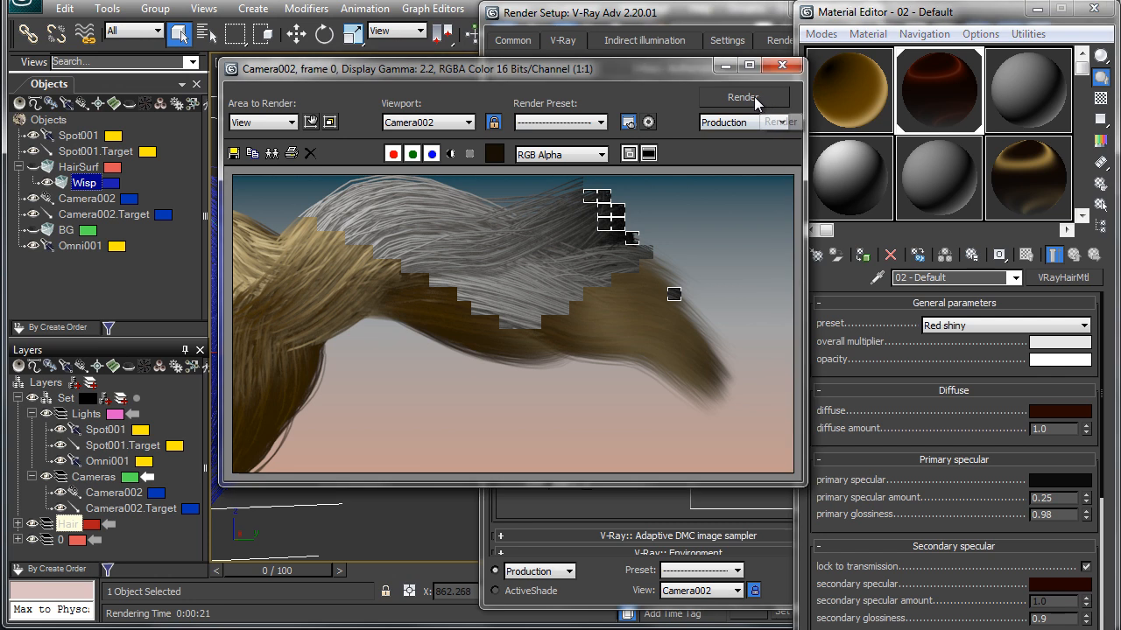
{"action": "left_click", "coordinate": [743, 97]}
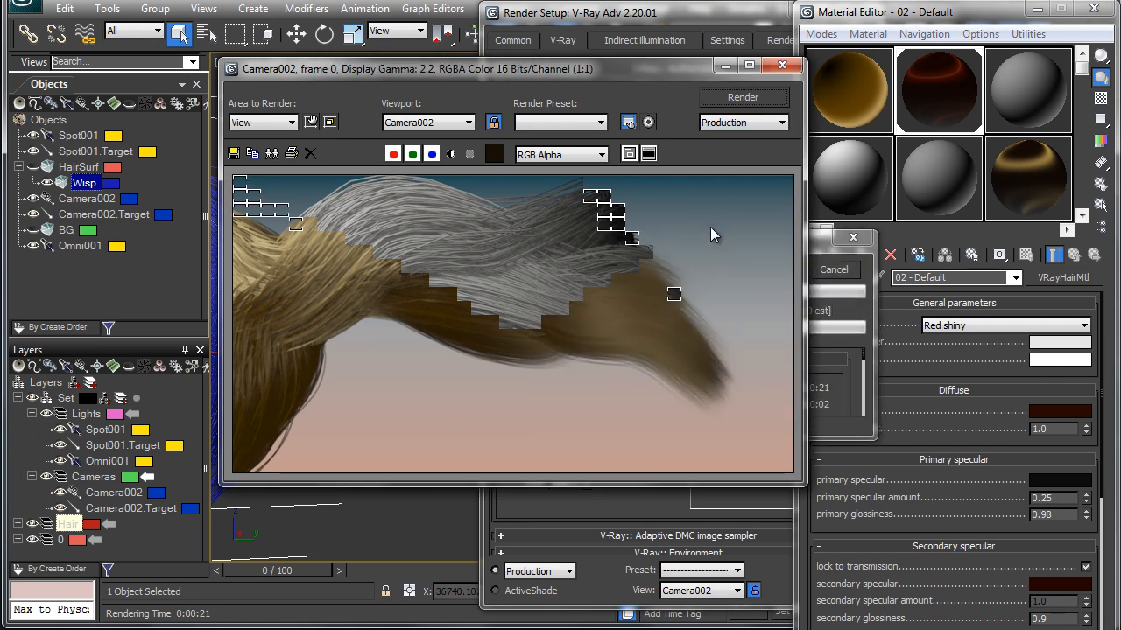